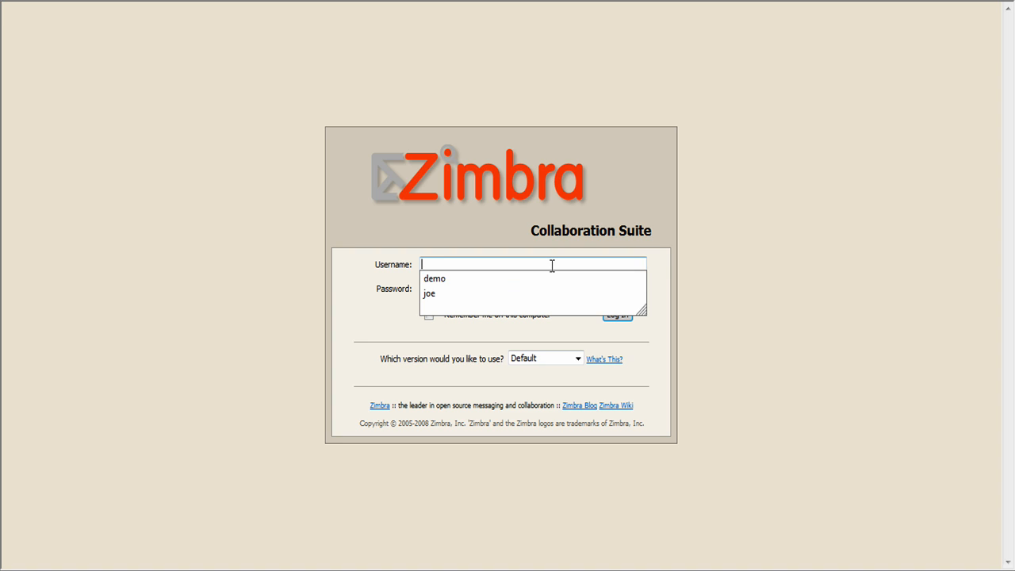
# Step: Sign in to the Zimbra mailbox as the demo user
pyautogui.click(434, 279)
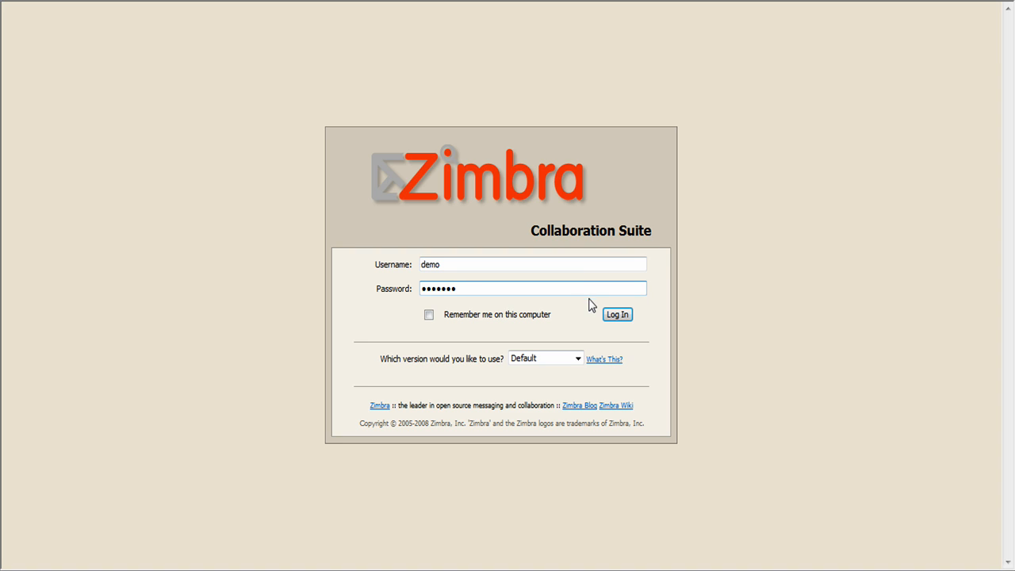
pyautogui.click(617, 314)
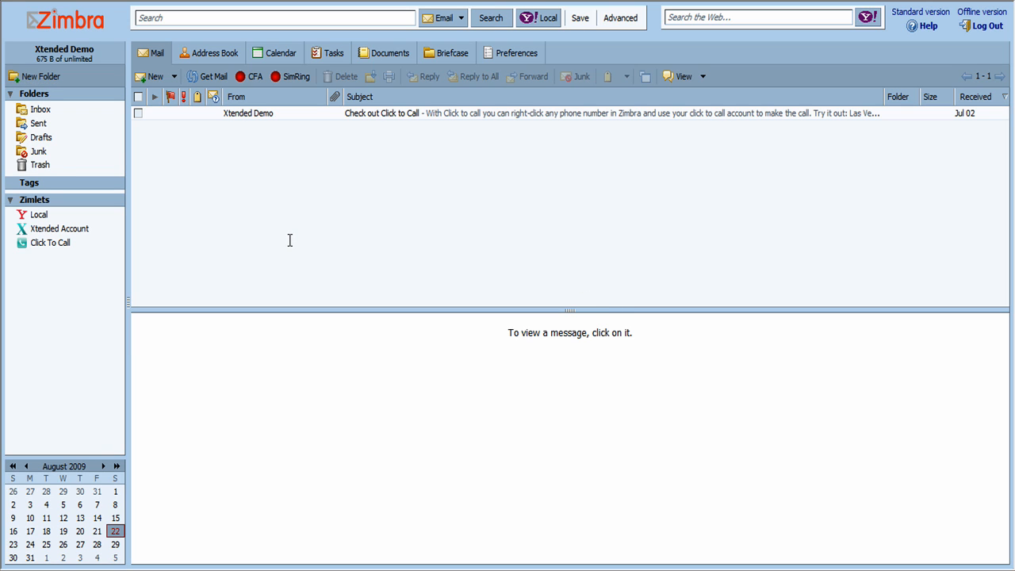
pyautogui.moveTo(17, 263)
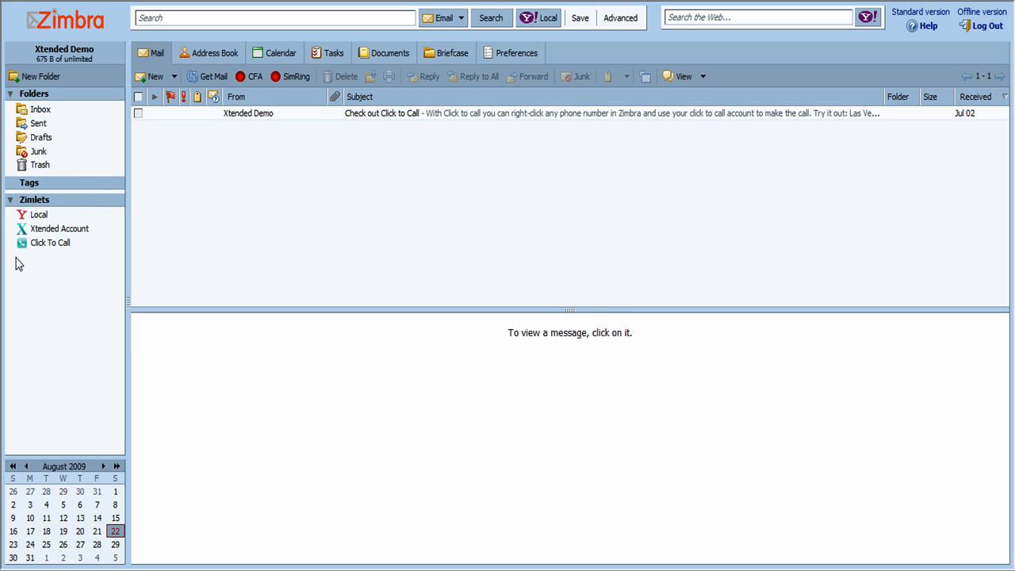
pyautogui.moveTo(89, 257)
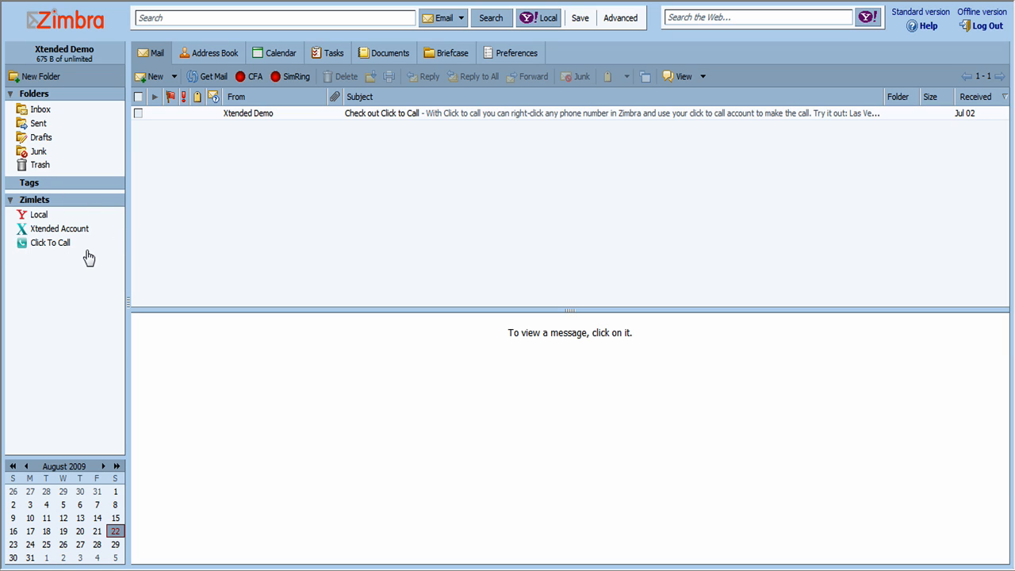
pyautogui.moveTo(263, 216)
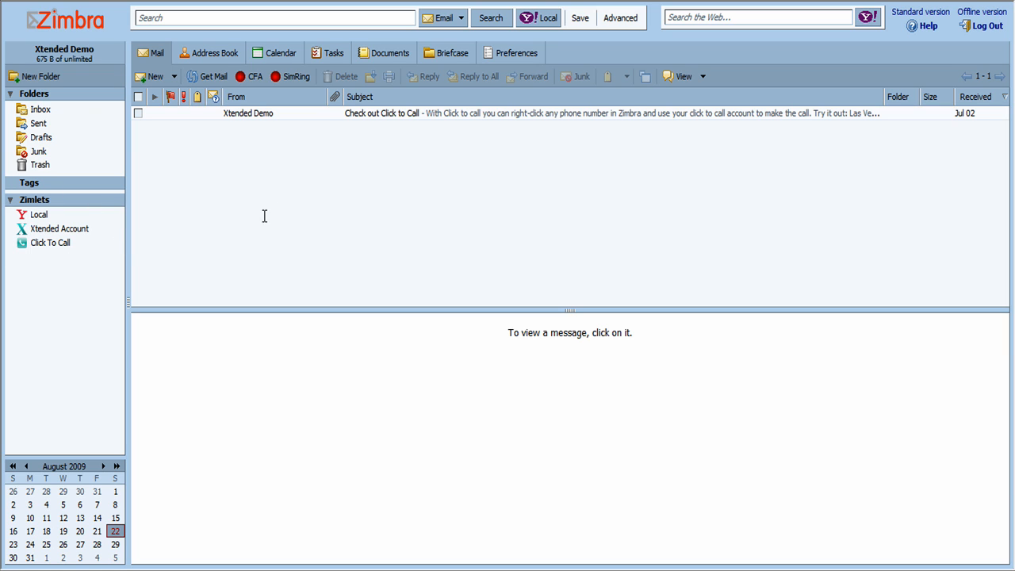
pyautogui.moveTo(298, 107)
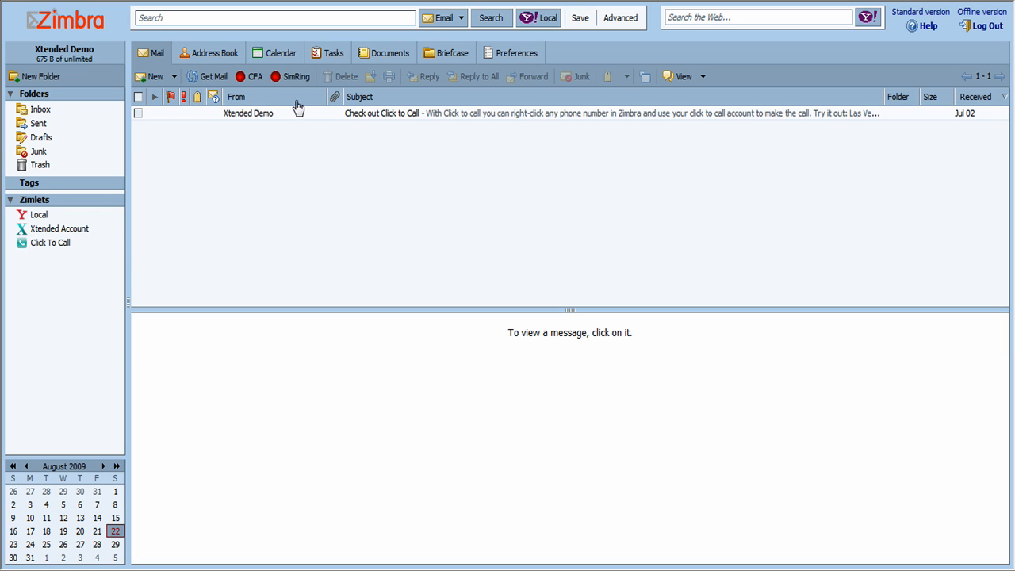
pyautogui.moveTo(295, 116)
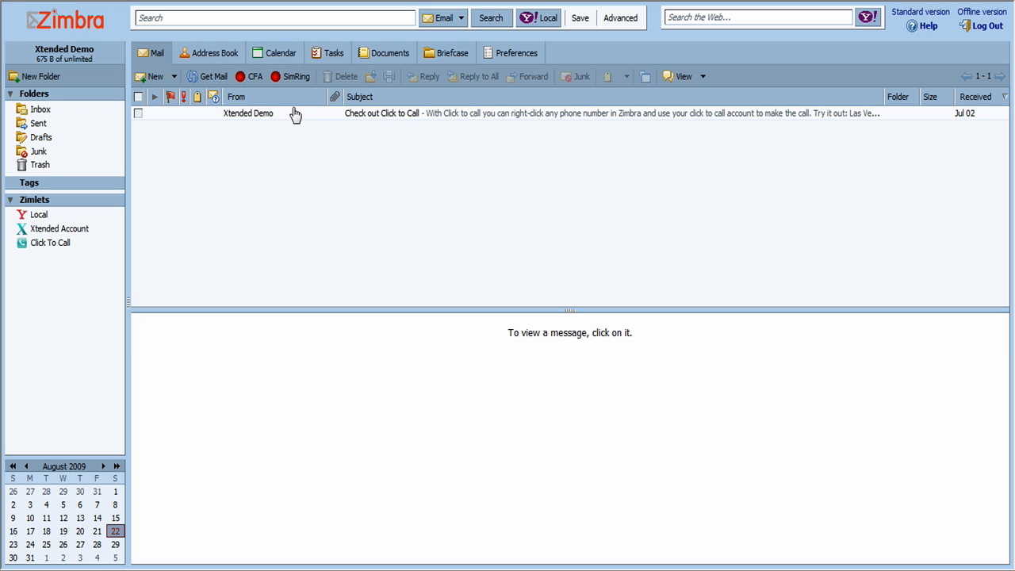
pyautogui.moveTo(60, 229)
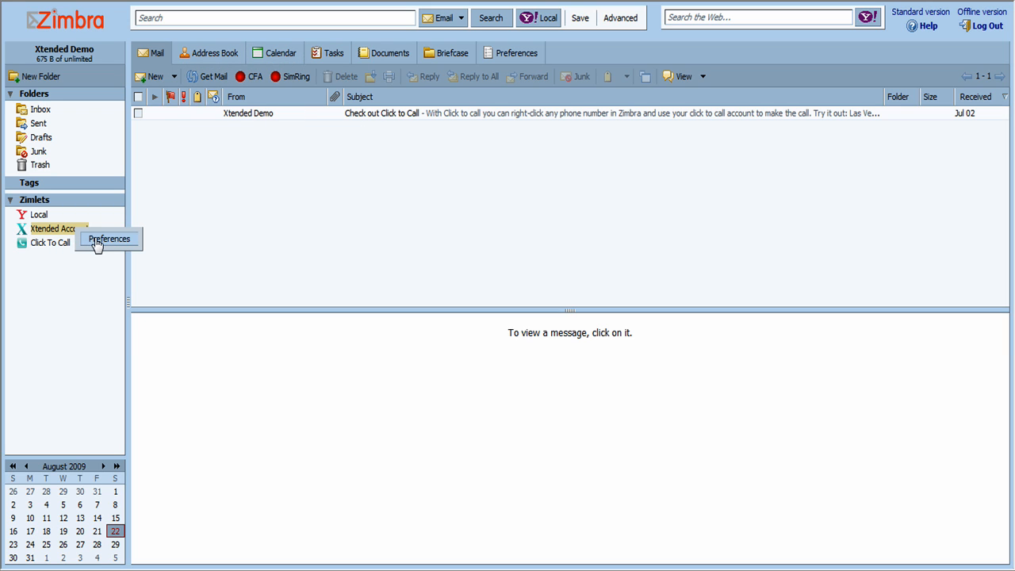
# Step: Confirm the Xtended Account connection: XSP server xsp1.xdp.broadsoft.com, user id and password
pyautogui.click(108, 238)
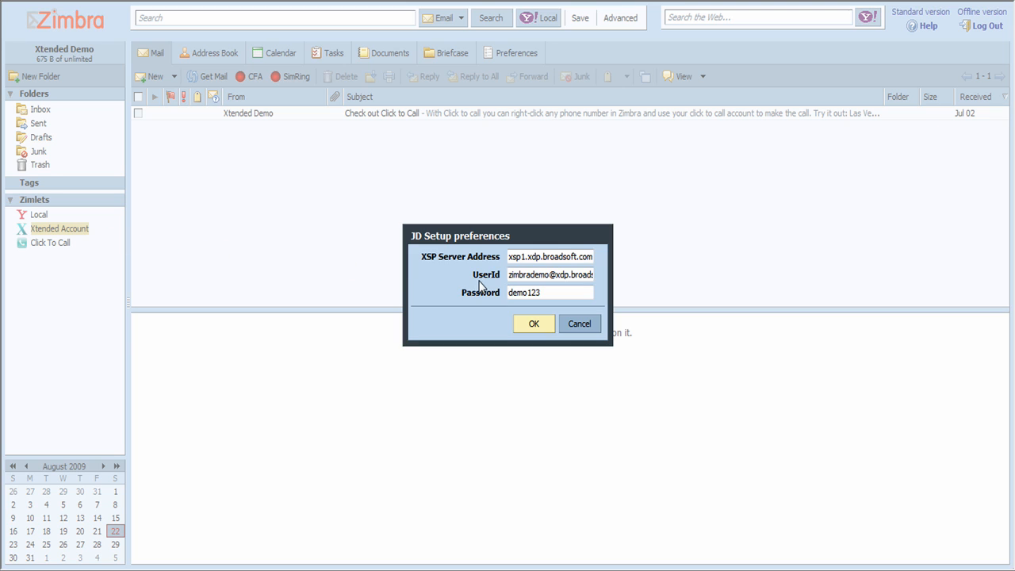
pyautogui.click(549, 257)
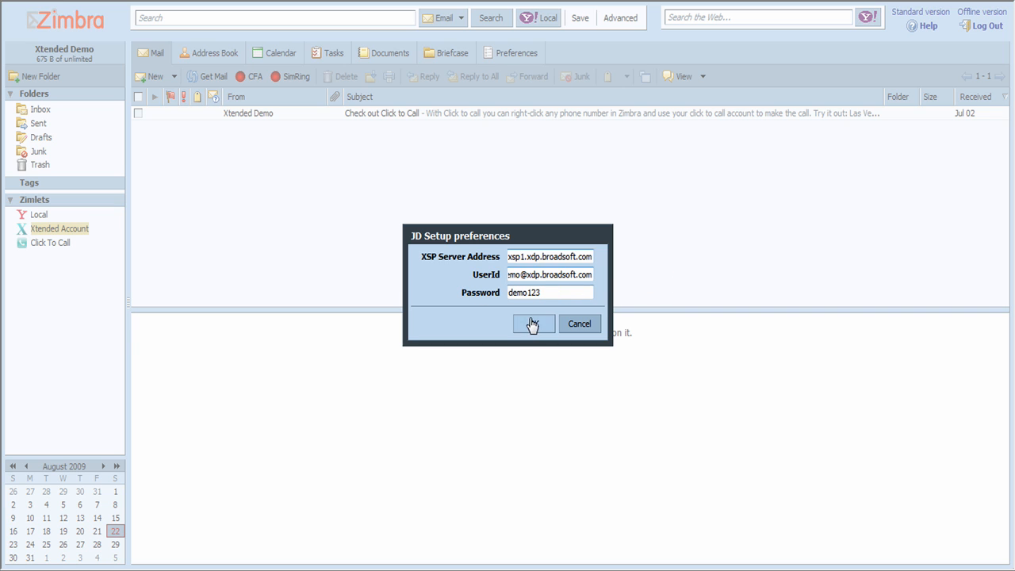
pyautogui.click(533, 324)
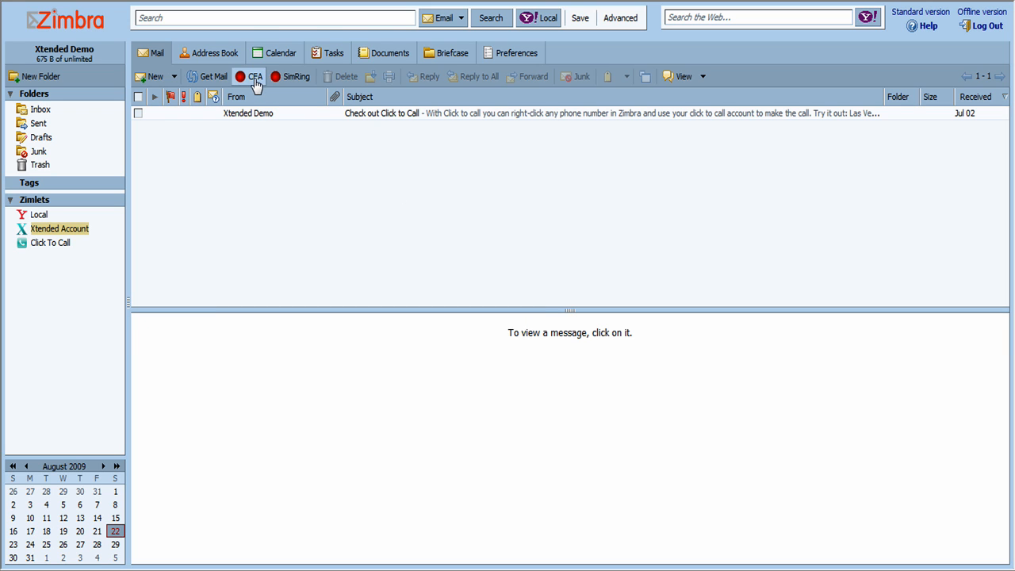
pyautogui.click(255, 76)
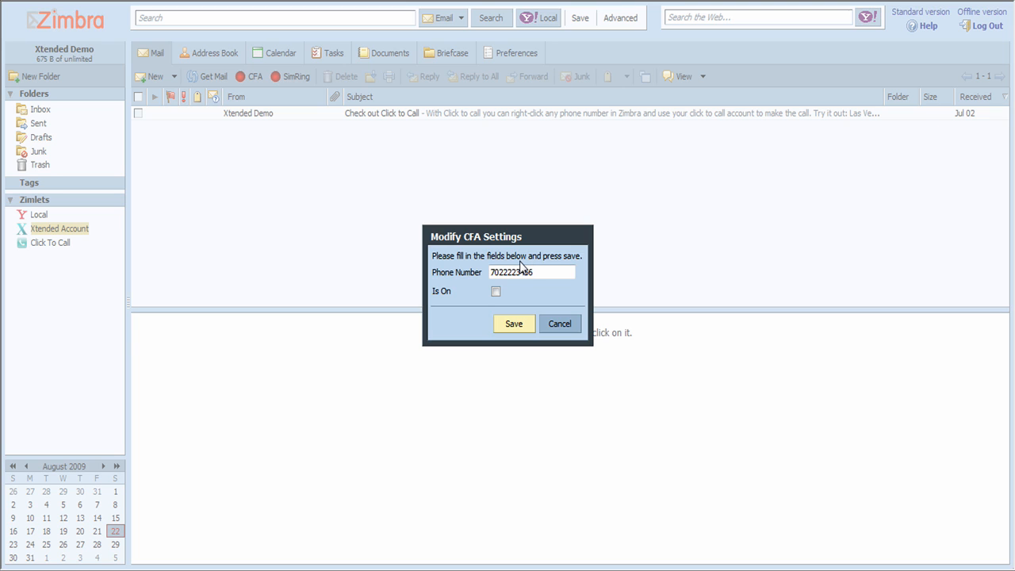
pyautogui.click(495, 292)
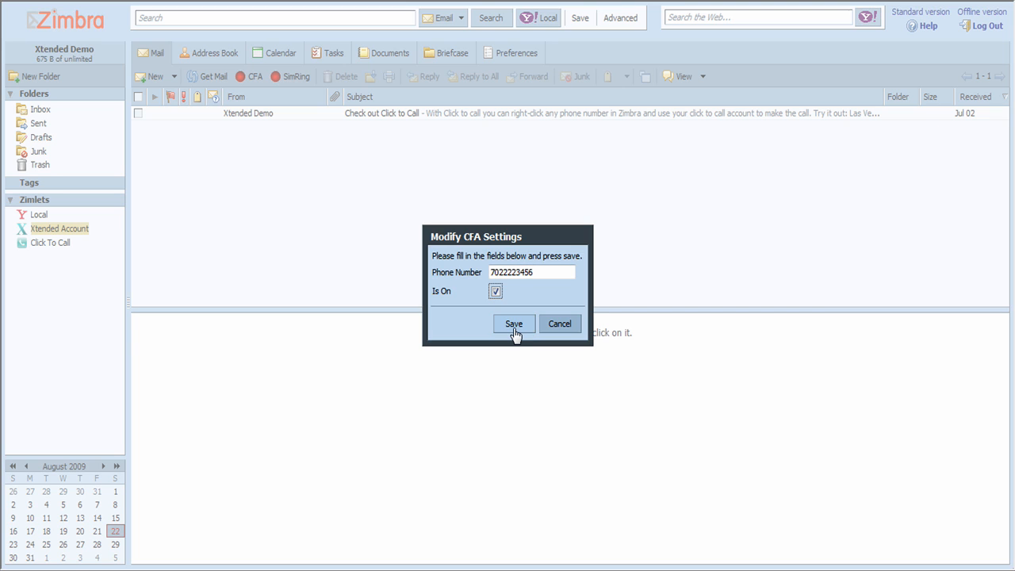
pyautogui.click(514, 324)
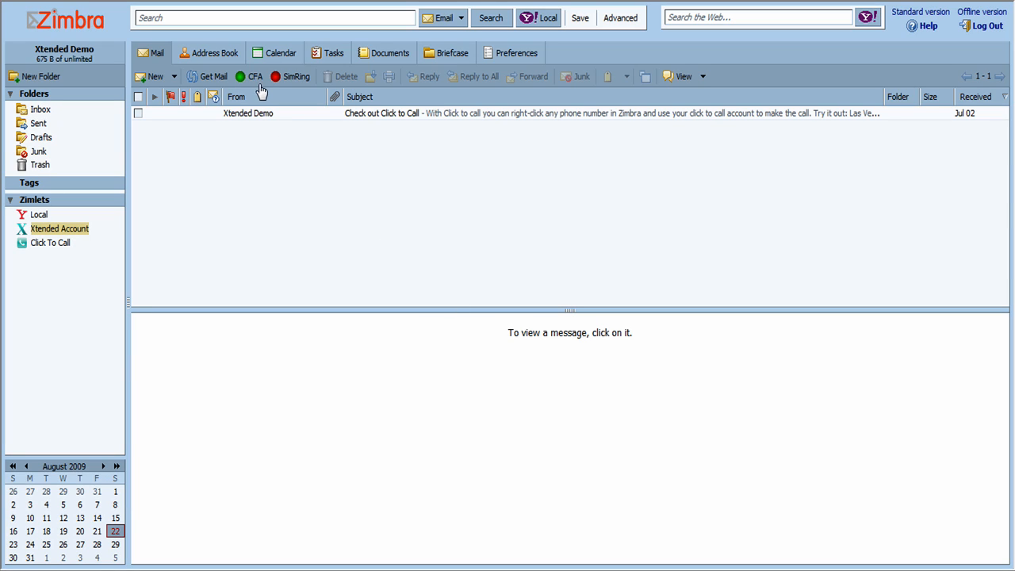
pyautogui.moveTo(229, 76)
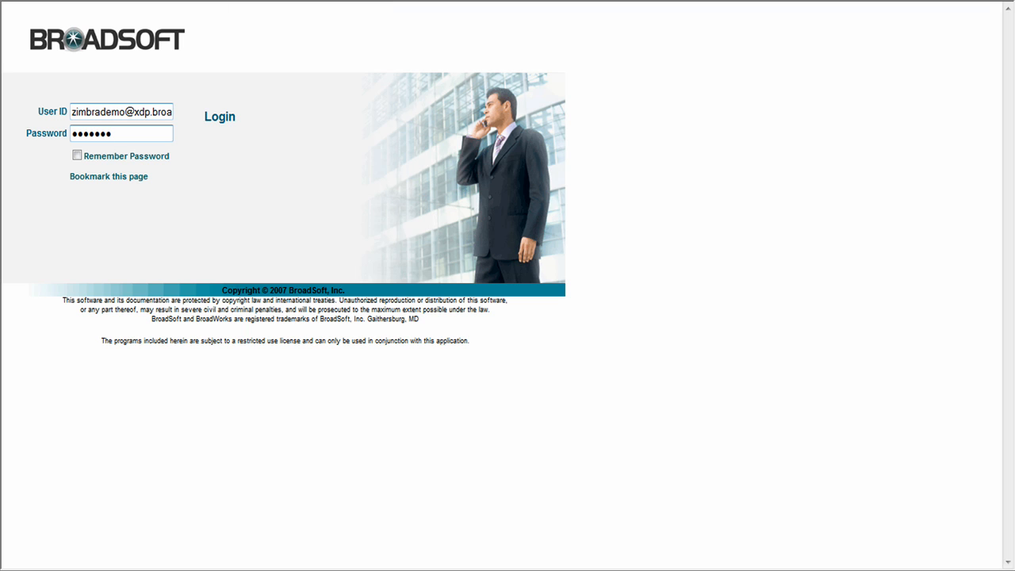
pyautogui.click(219, 118)
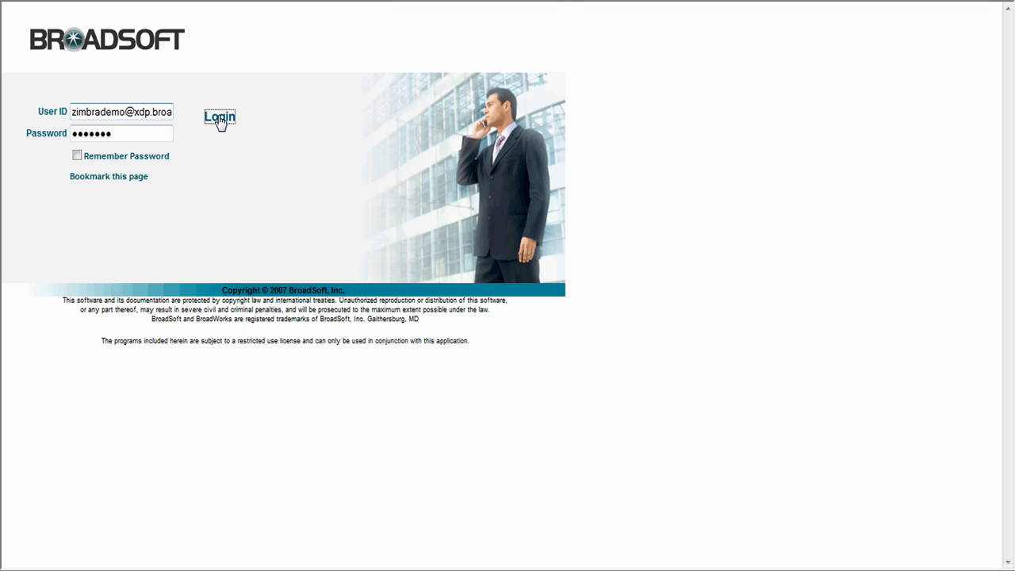
pyautogui.click(219, 118)
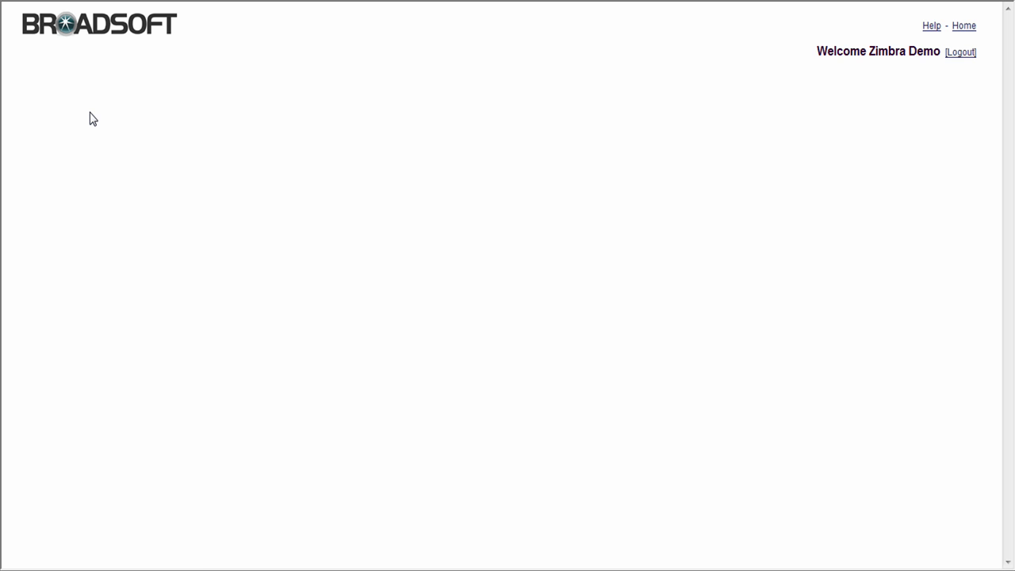
pyautogui.click(65, 114)
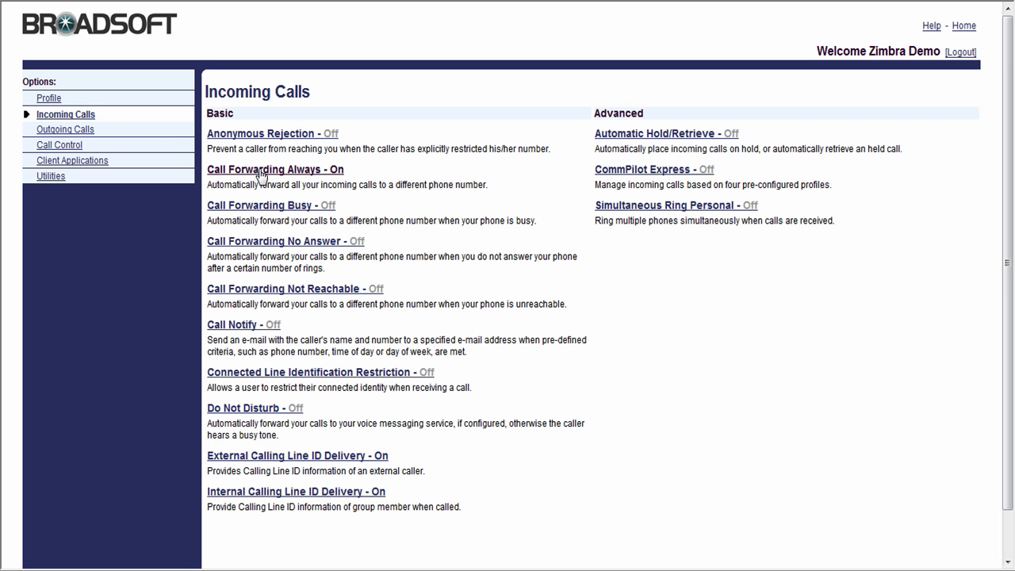
pyautogui.click(274, 168)
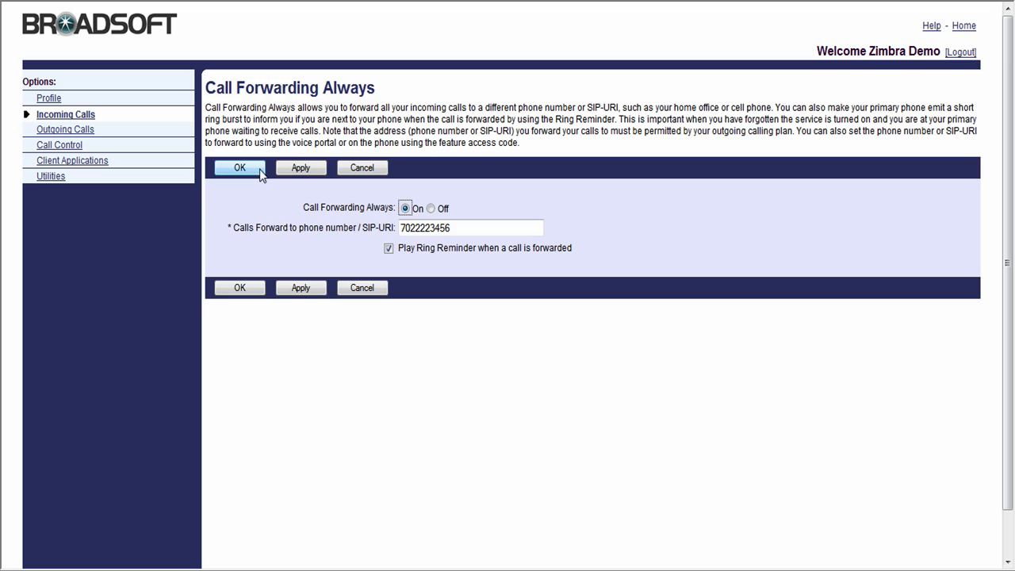
pyautogui.tripleClick(473, 228)
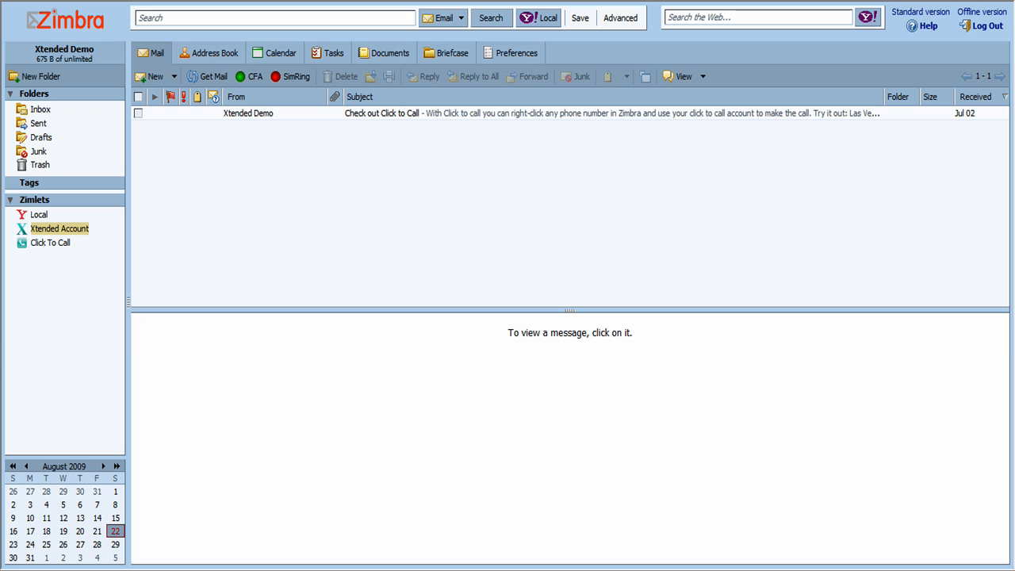
pyautogui.click(255, 76)
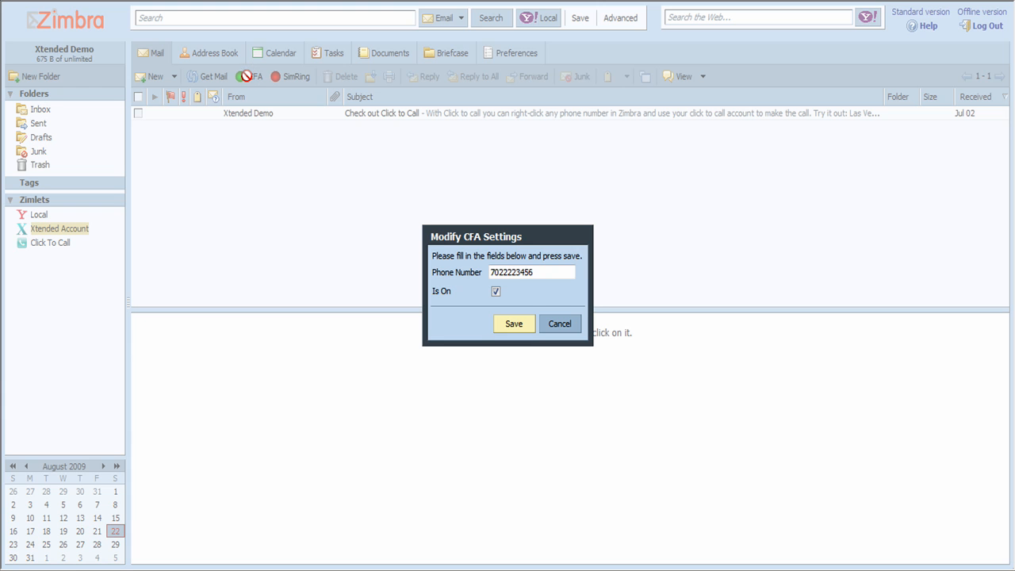
pyautogui.tripleClick(531, 272)
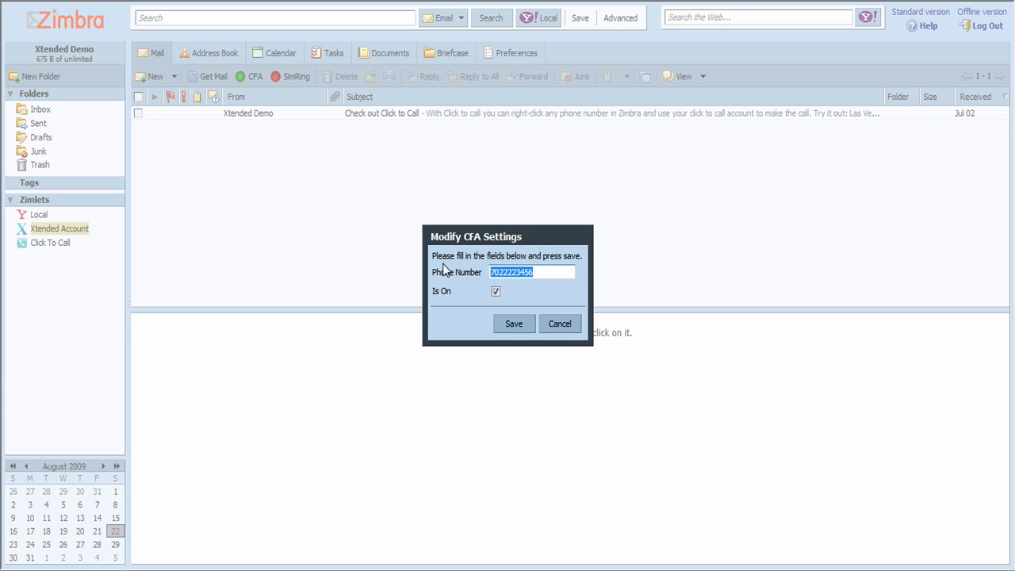
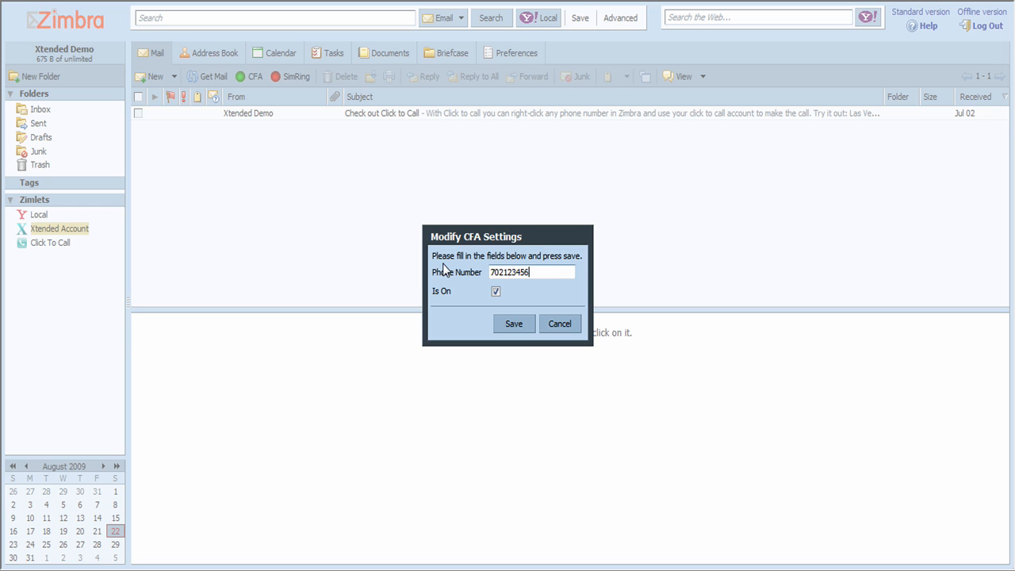
pyautogui.click(495, 292)
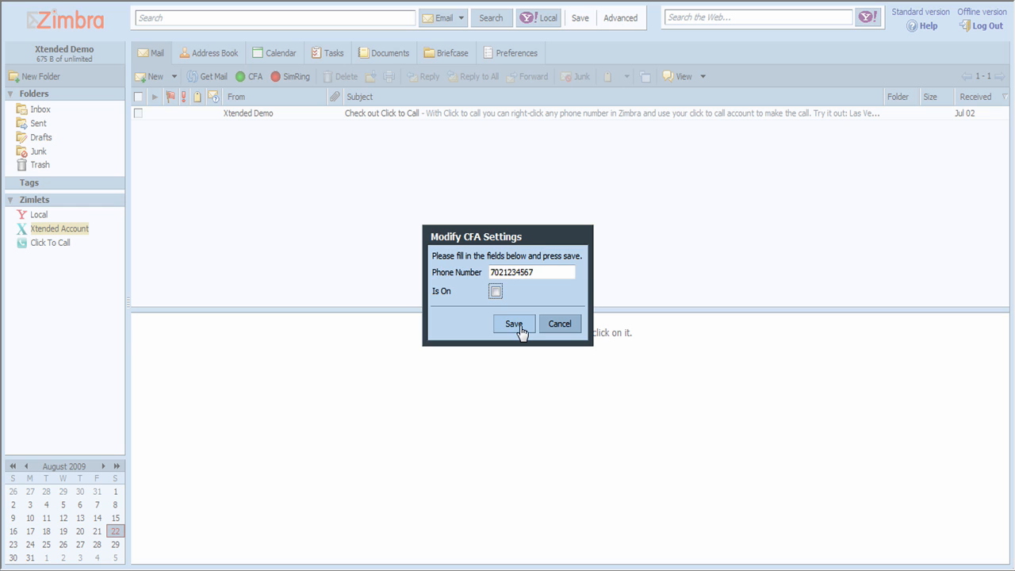
pyautogui.click(514, 323)
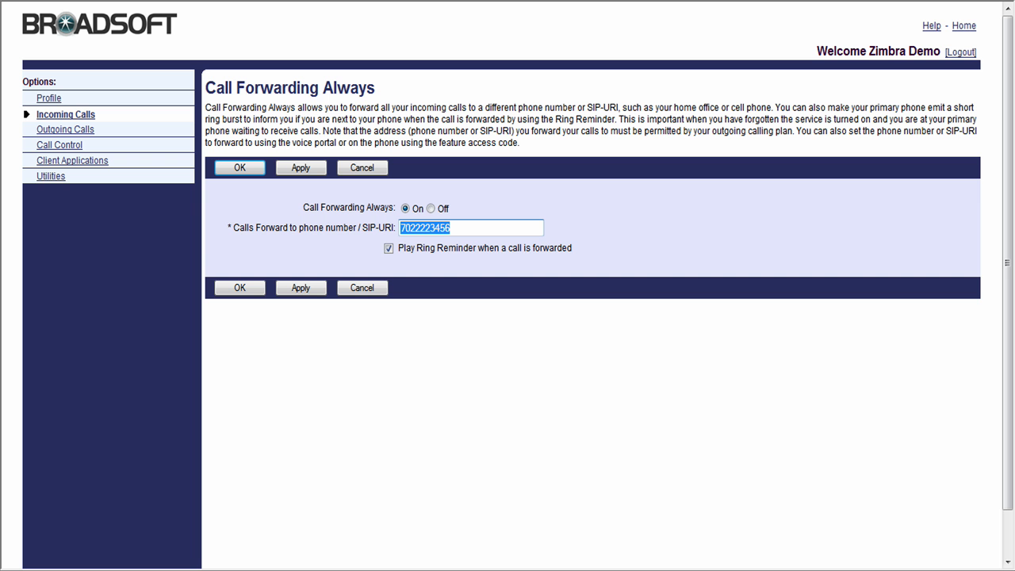
pyautogui.click(464, 108)
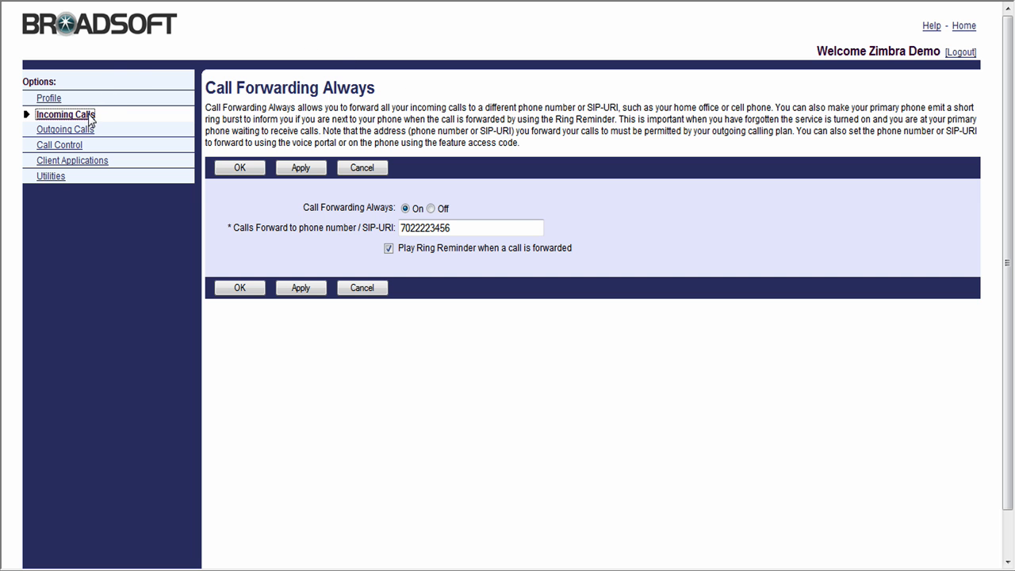
pyautogui.click(65, 114)
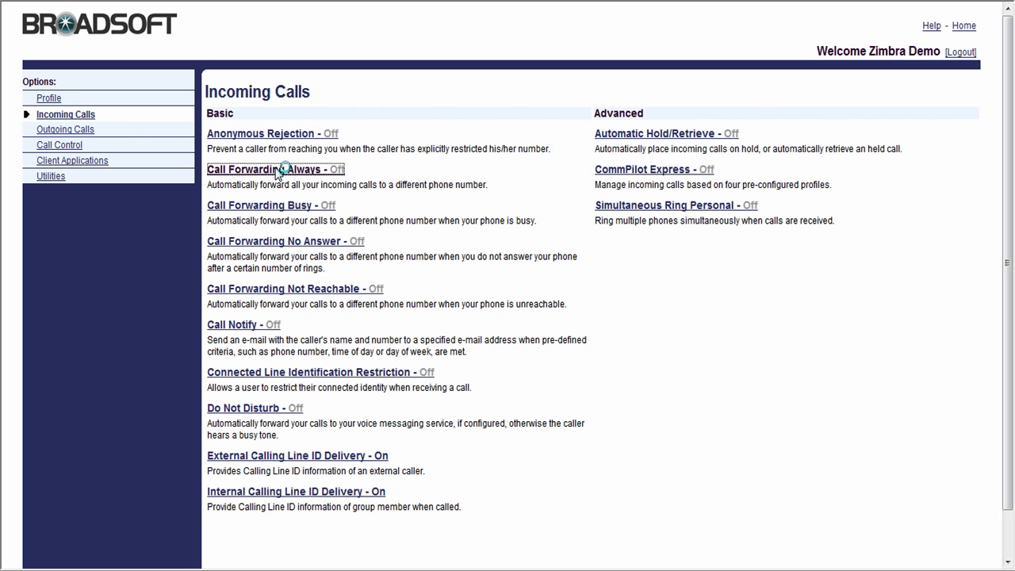
pyautogui.click(272, 169)
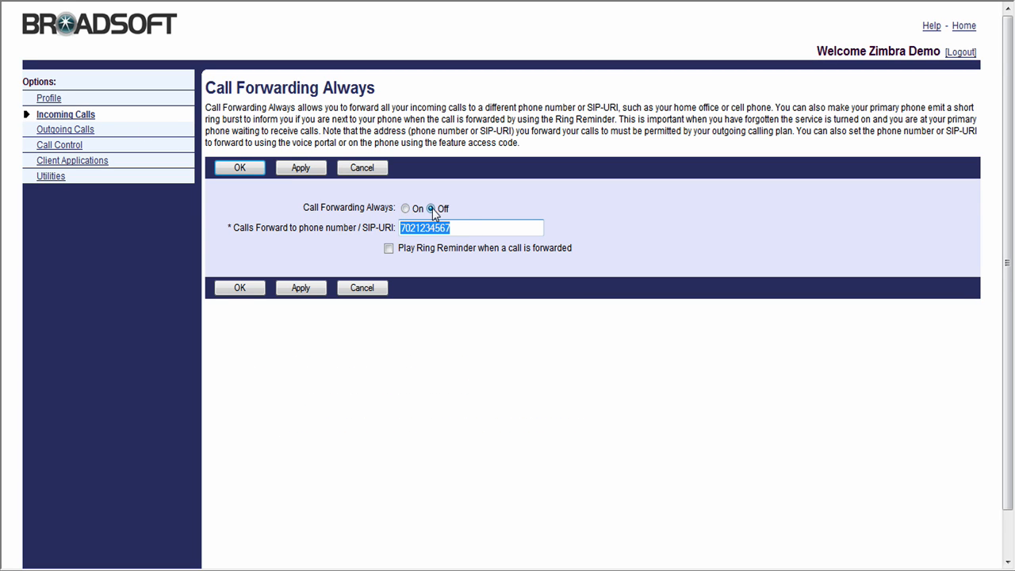
pyautogui.click(432, 209)
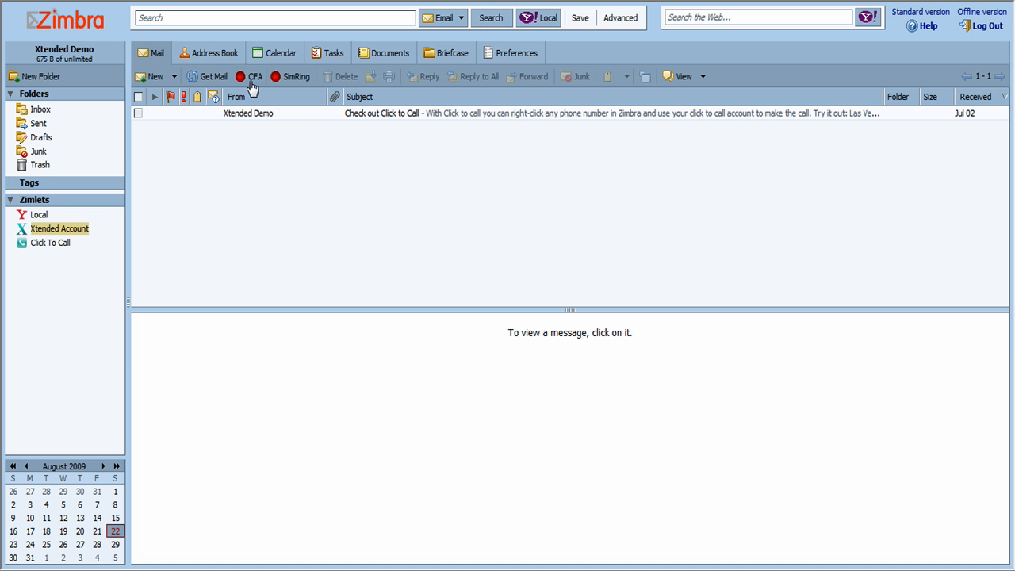
pyautogui.click(253, 76)
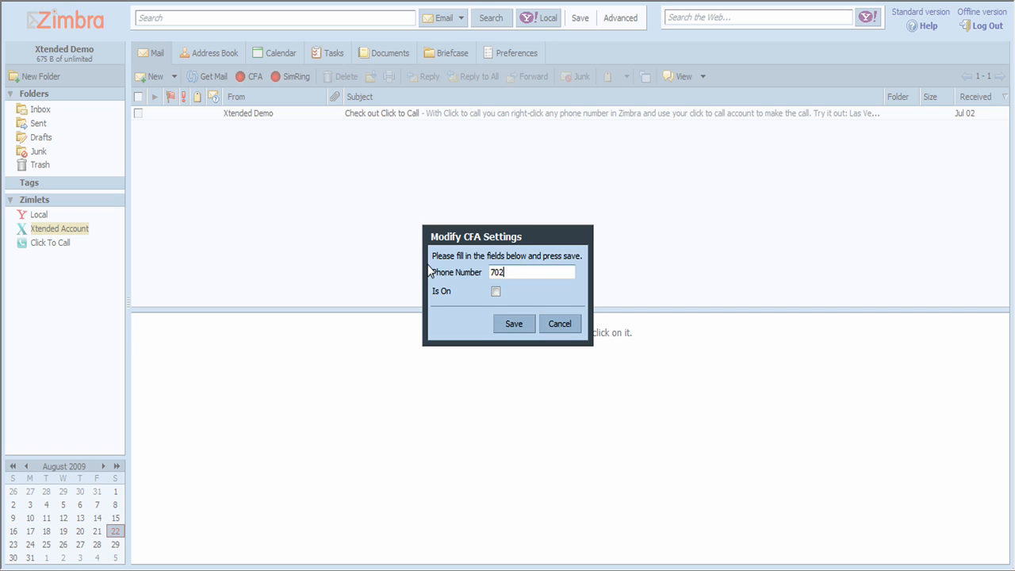
pyautogui.write('2223456')
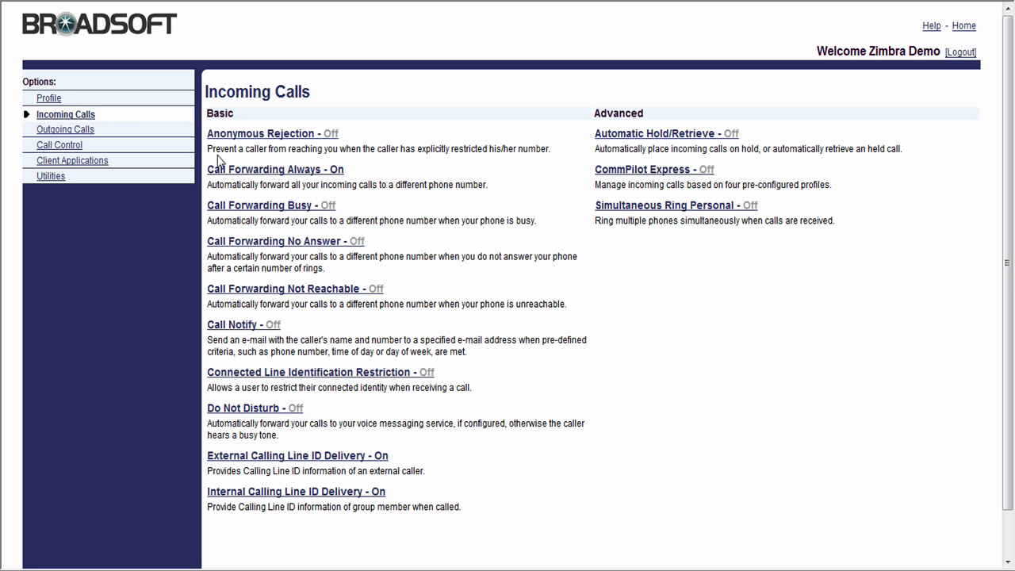
pyautogui.click(274, 168)
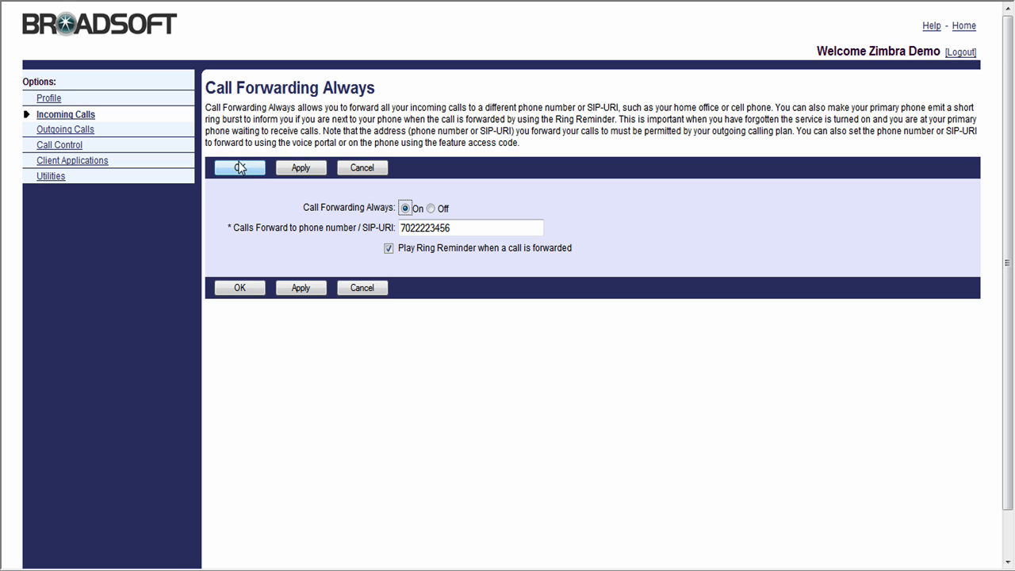
pyautogui.click(239, 168)
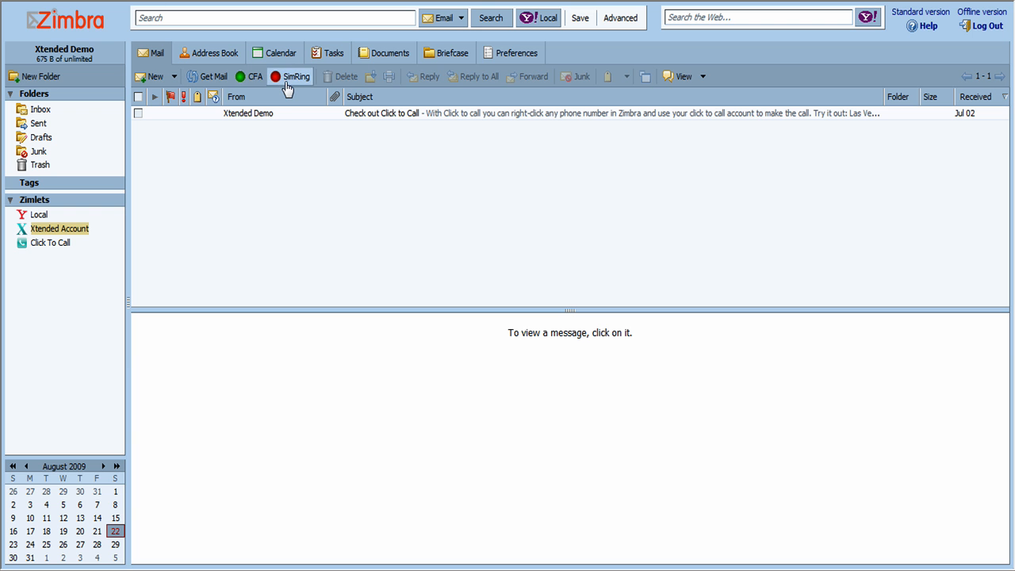
pyautogui.click(295, 77)
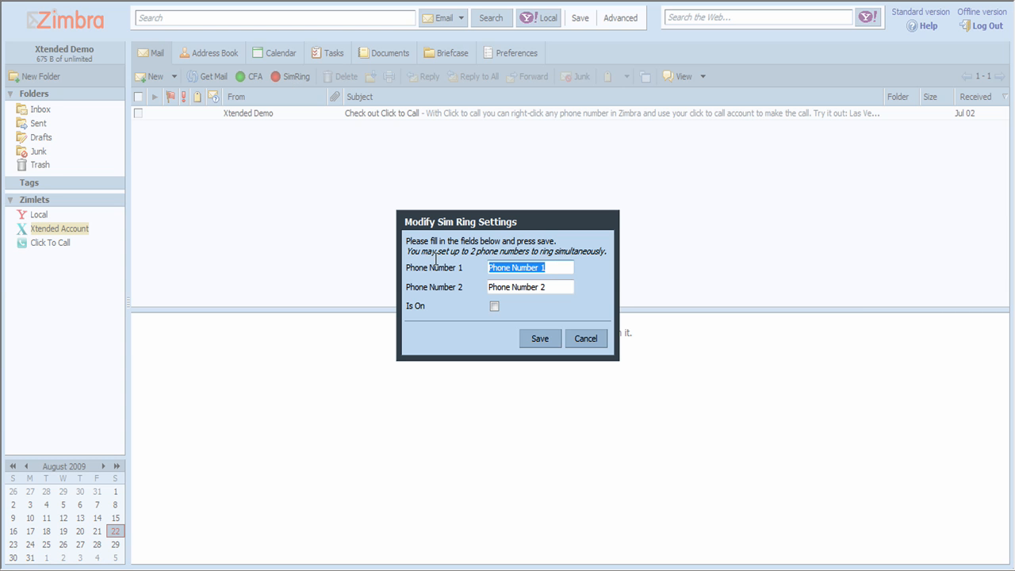
pyautogui.write('70222')
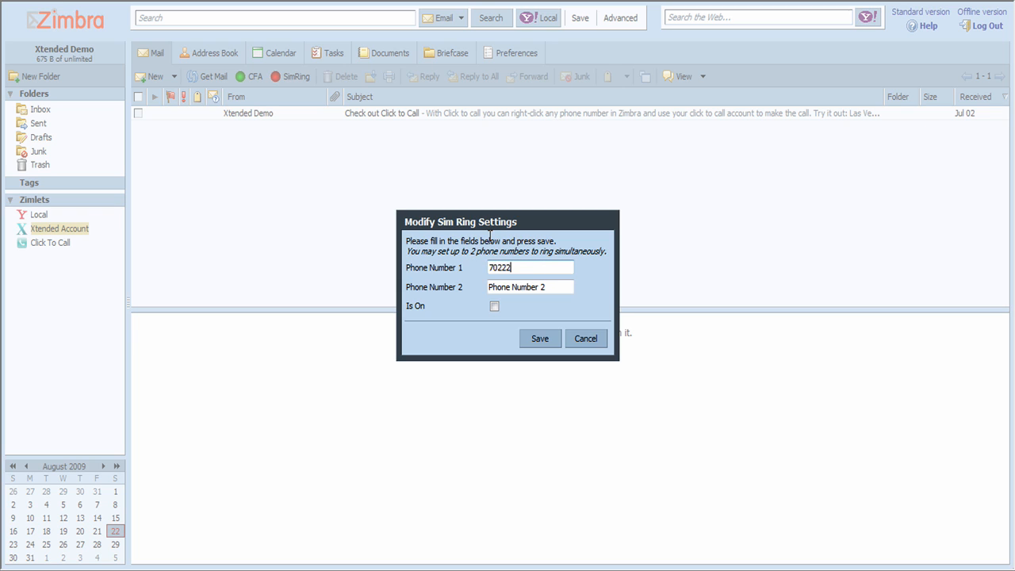
pyautogui.write('223456')
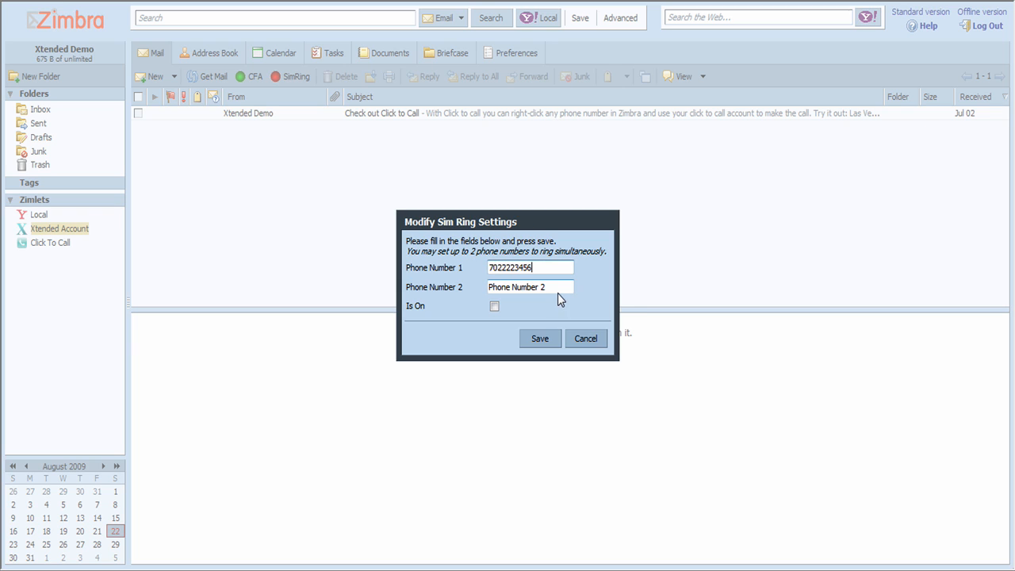
pyautogui.write('7021234567')
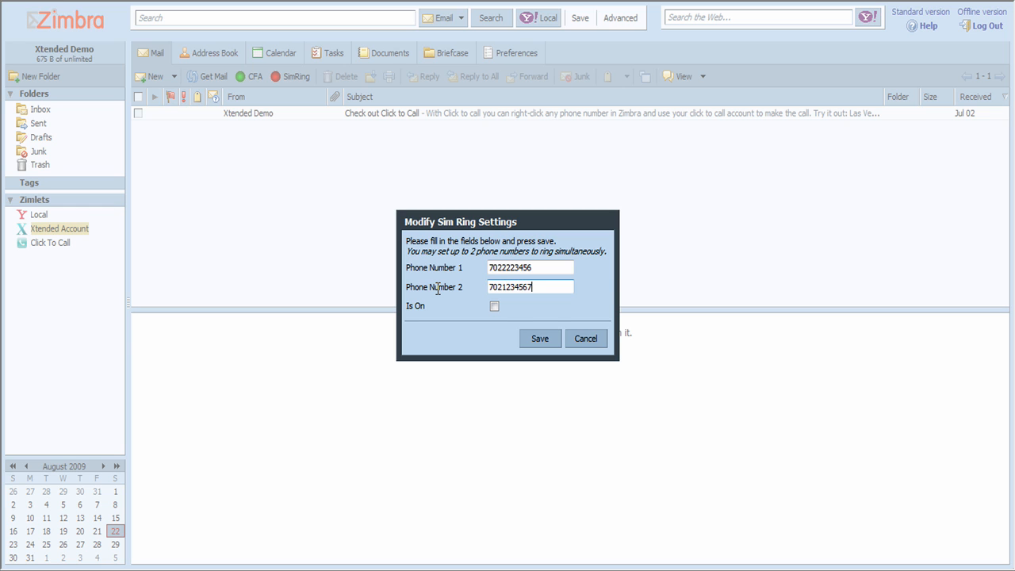
pyautogui.click(494, 306)
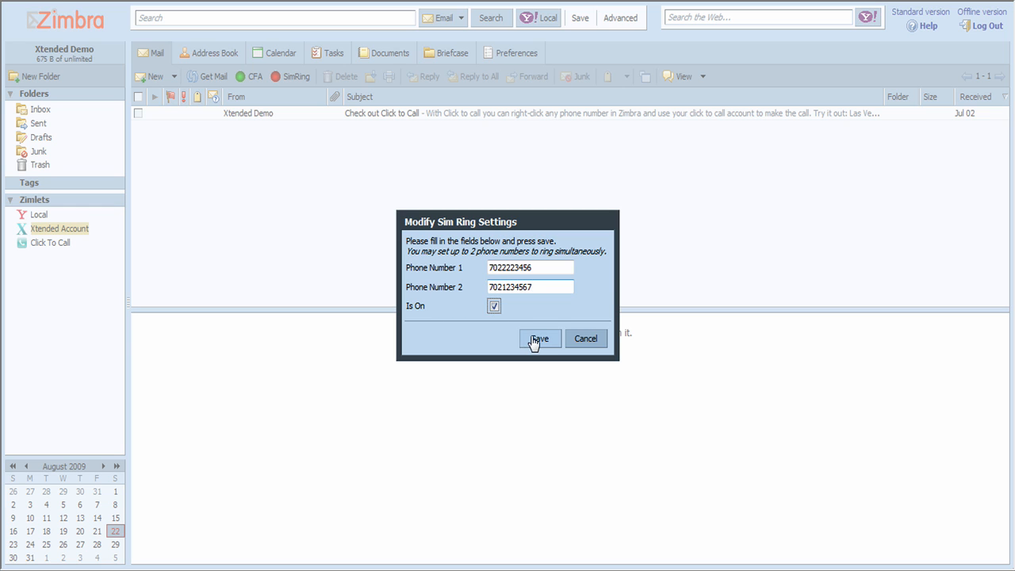
pyautogui.click(539, 339)
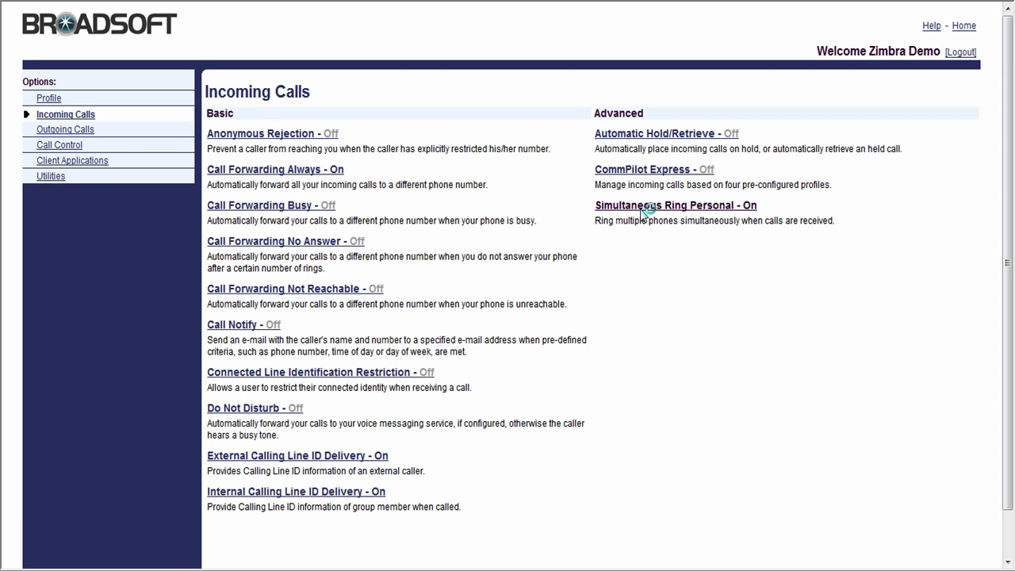
pyautogui.click(676, 205)
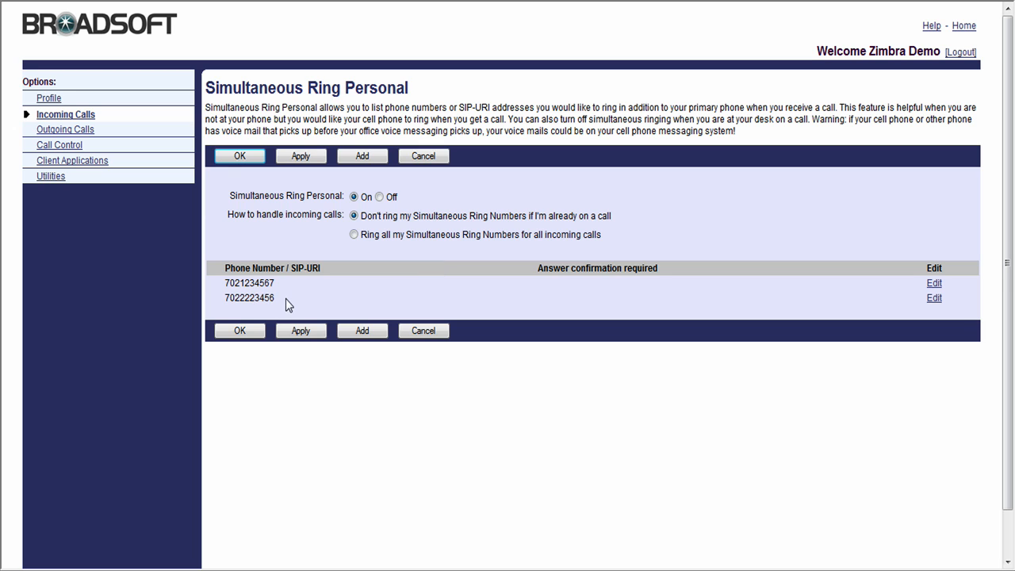
pyautogui.moveTo(315, 294)
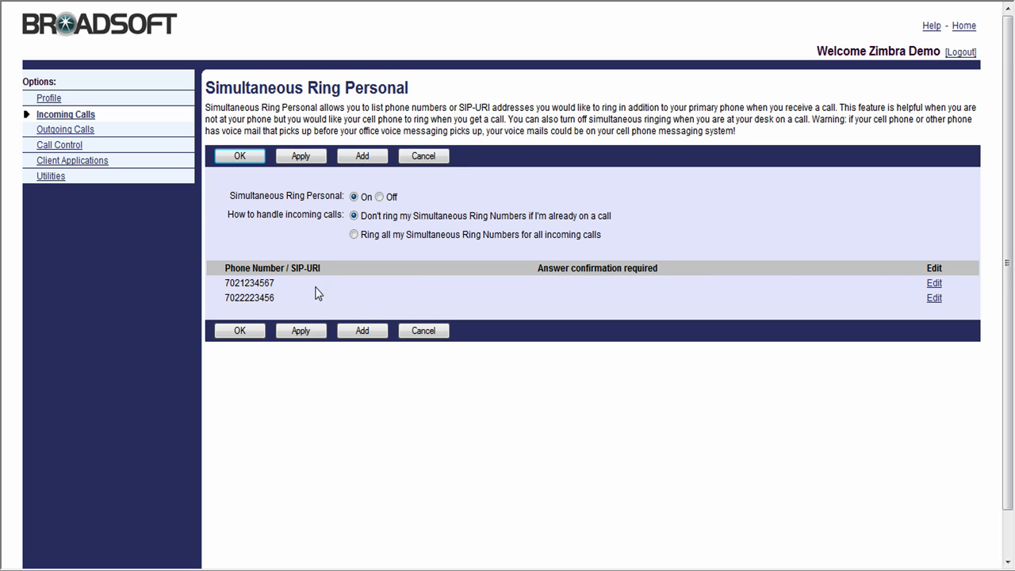
pyautogui.moveTo(267, 282)
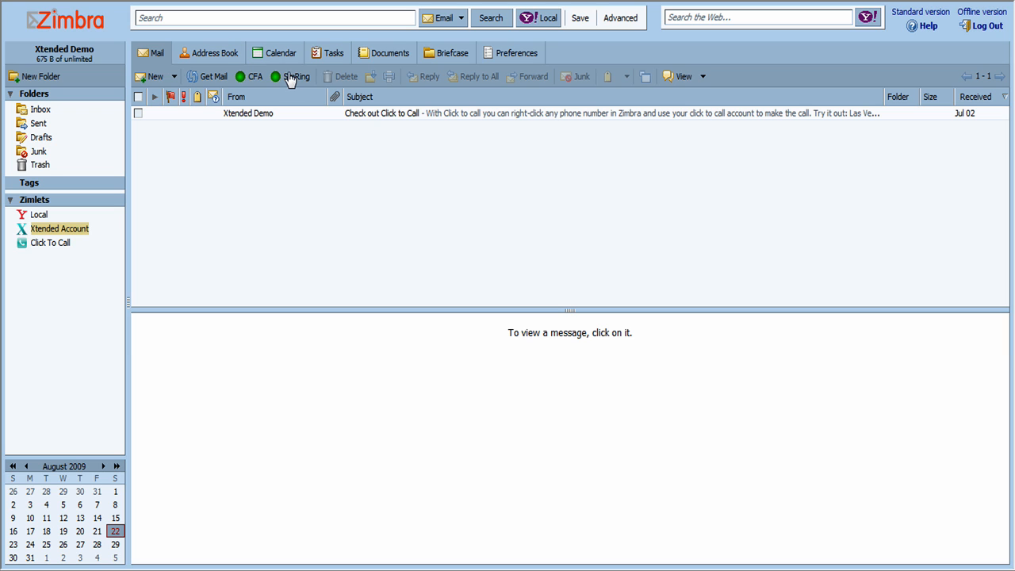
# Step: Toggle SimRing off from the toolbar, glance at BroadSoft and return to Zimbra mail
pyautogui.click(297, 76)
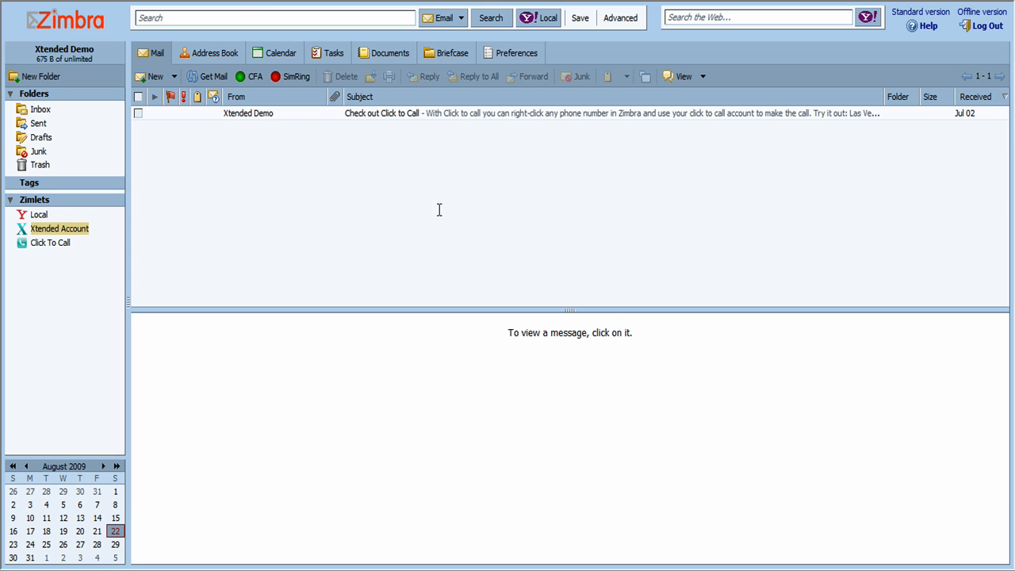
pyautogui.click(295, 76)
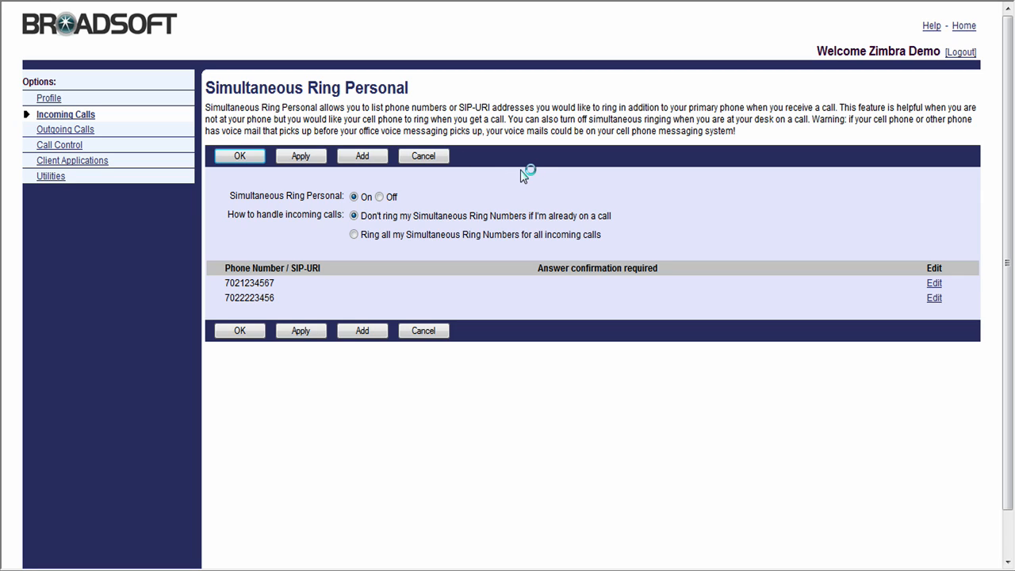
pyautogui.click(381, 197)
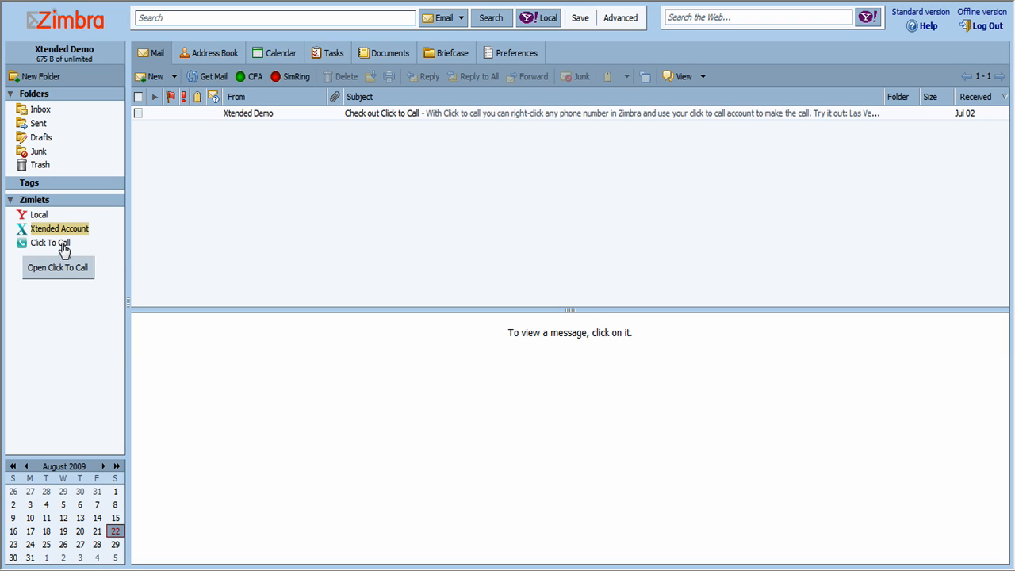
pyautogui.rightClick(51, 242)
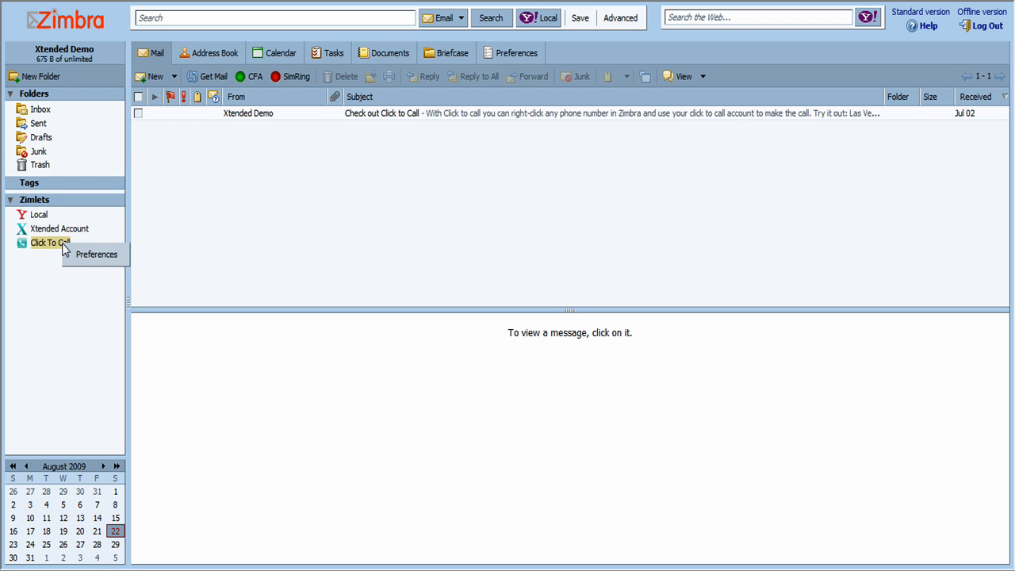
pyautogui.click(95, 254)
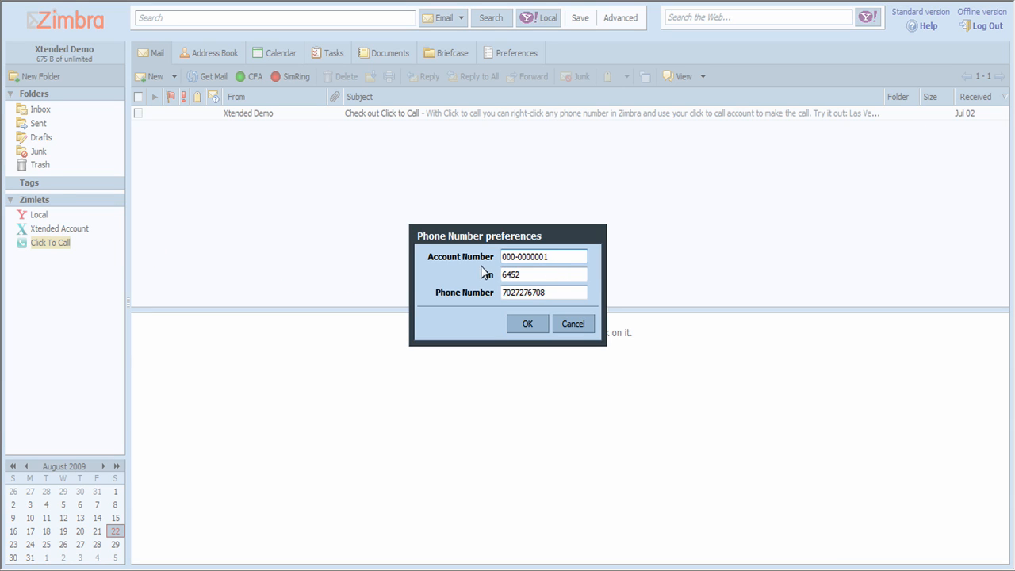
pyautogui.tripleClick(542, 292)
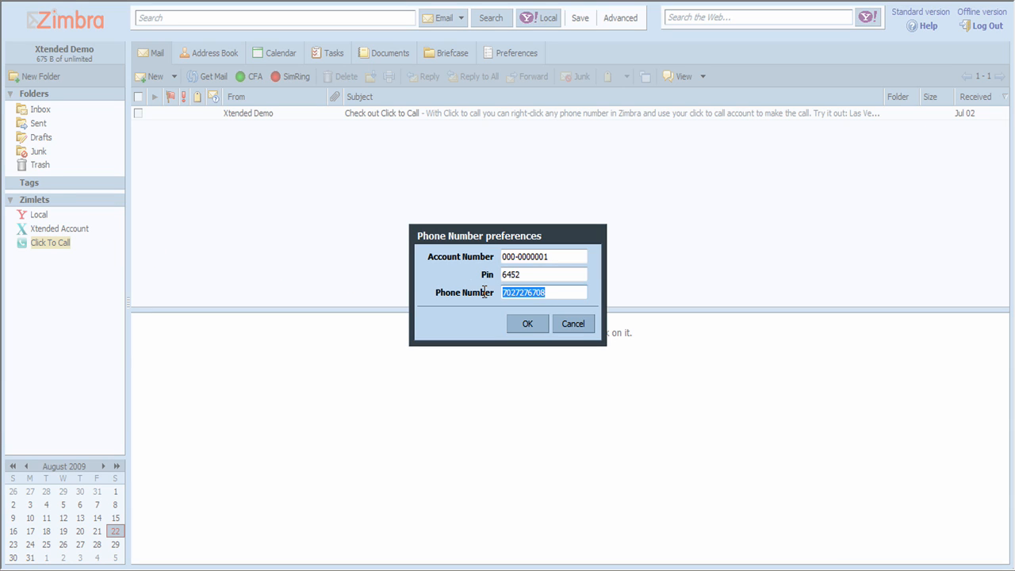
pyautogui.click(526, 324)
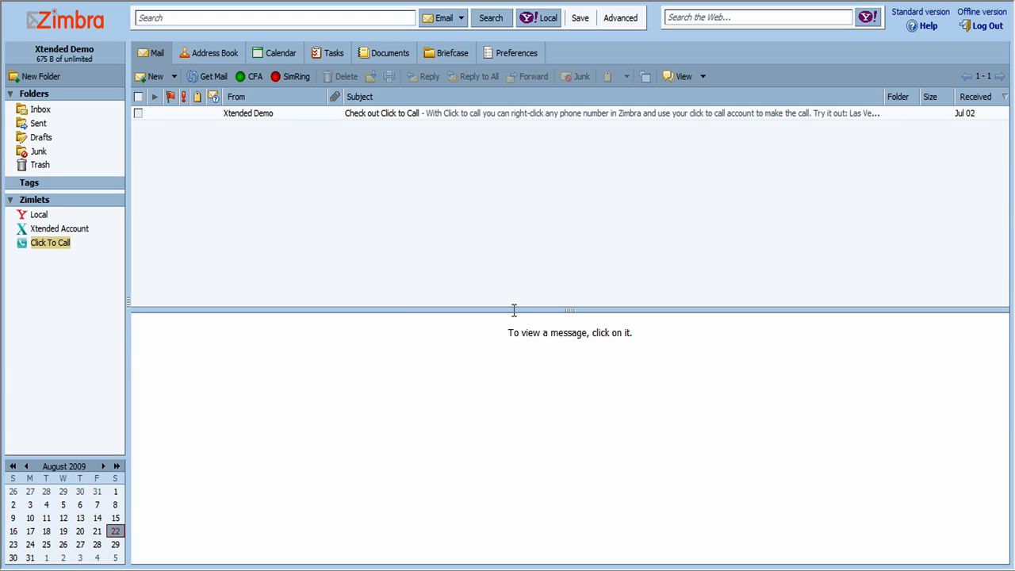
pyautogui.moveTo(441, 117)
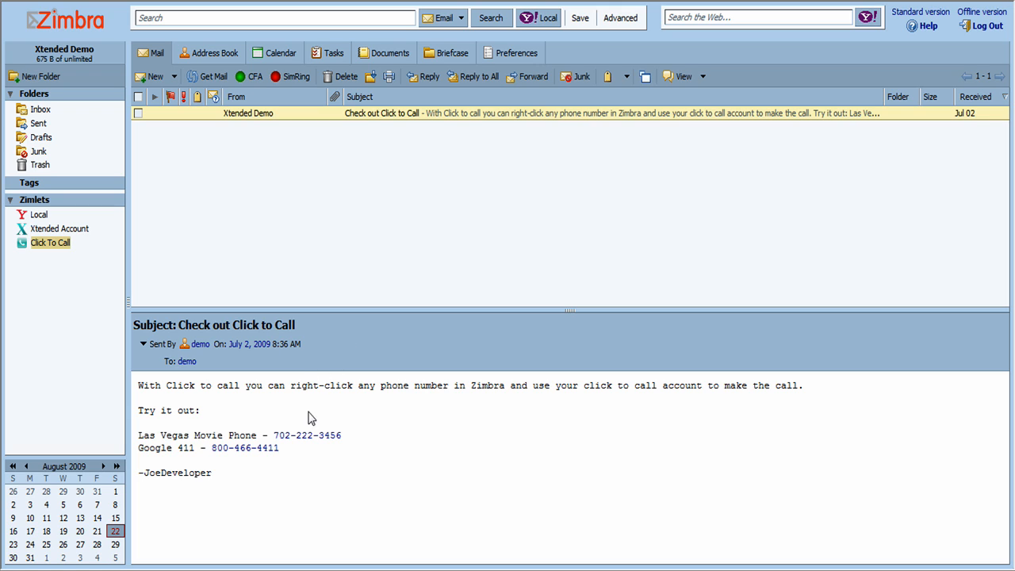
pyautogui.rightClick(308, 434)
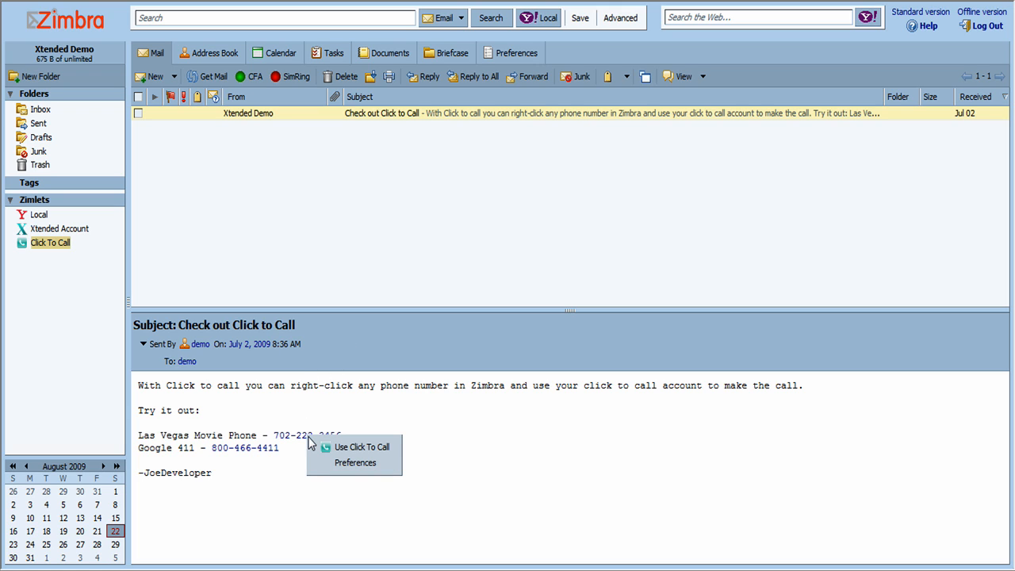
pyautogui.moveTo(361, 447)
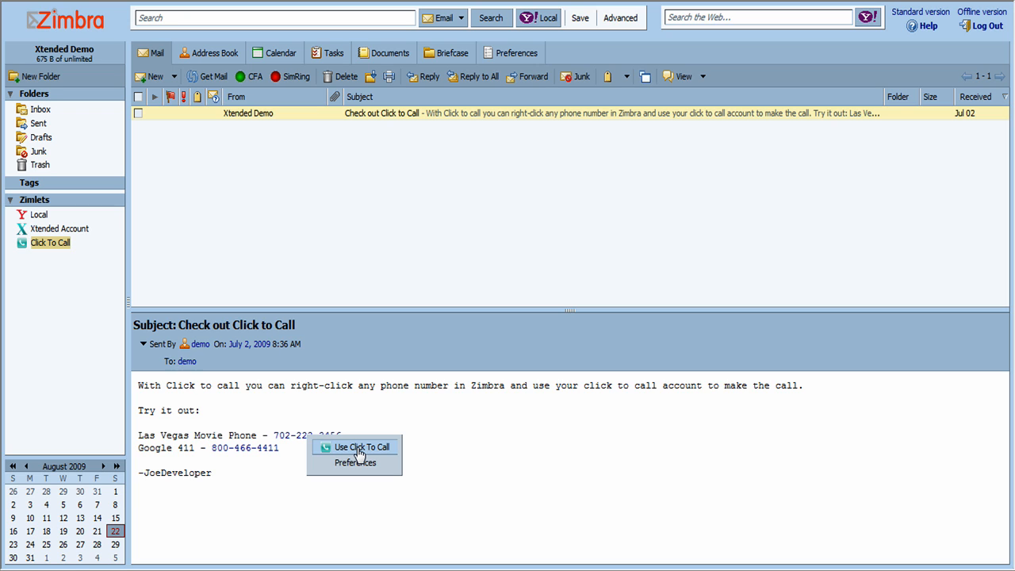
pyautogui.click(362, 448)
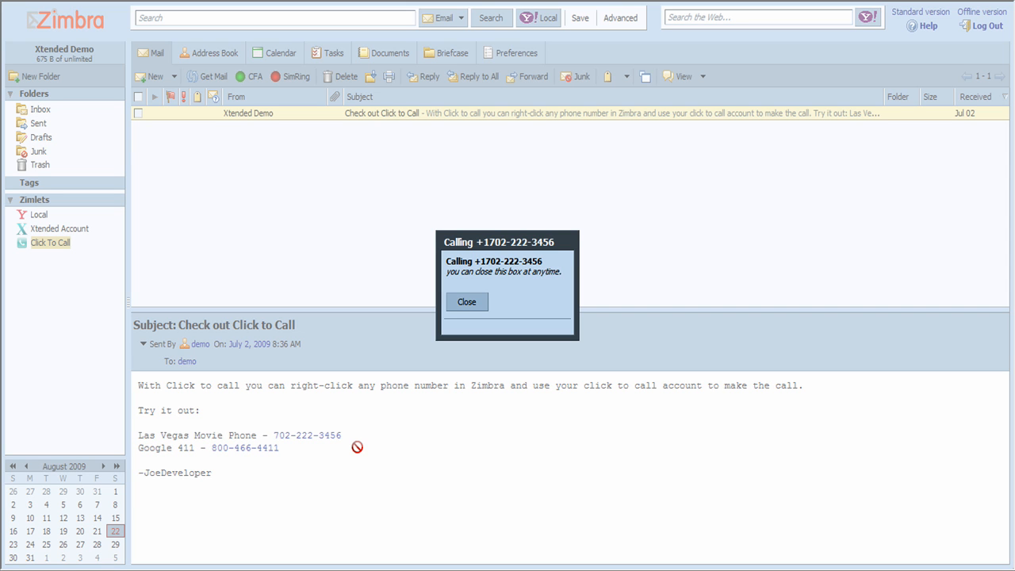
pyautogui.moveTo(590, 320)
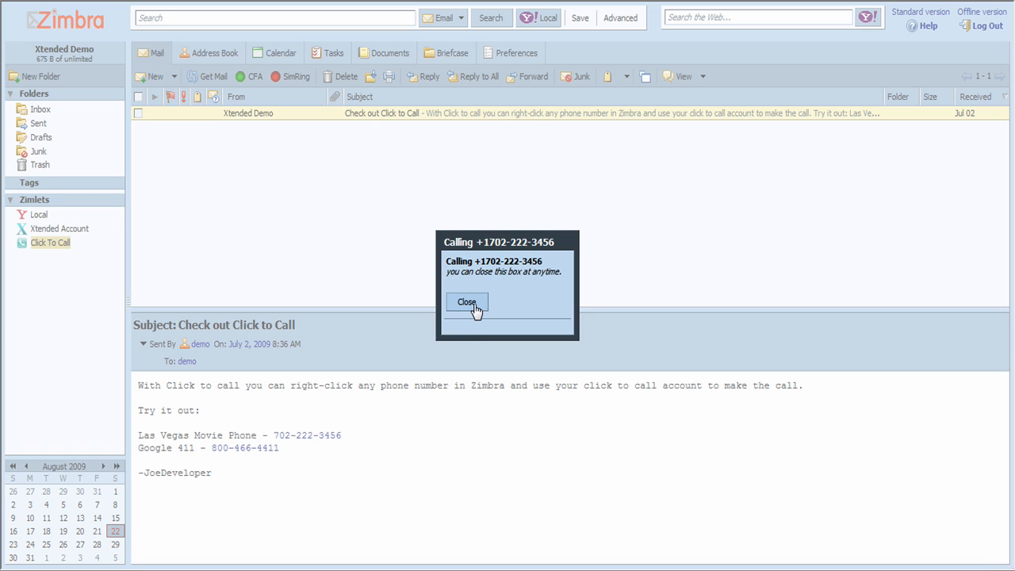
pyautogui.click(467, 303)
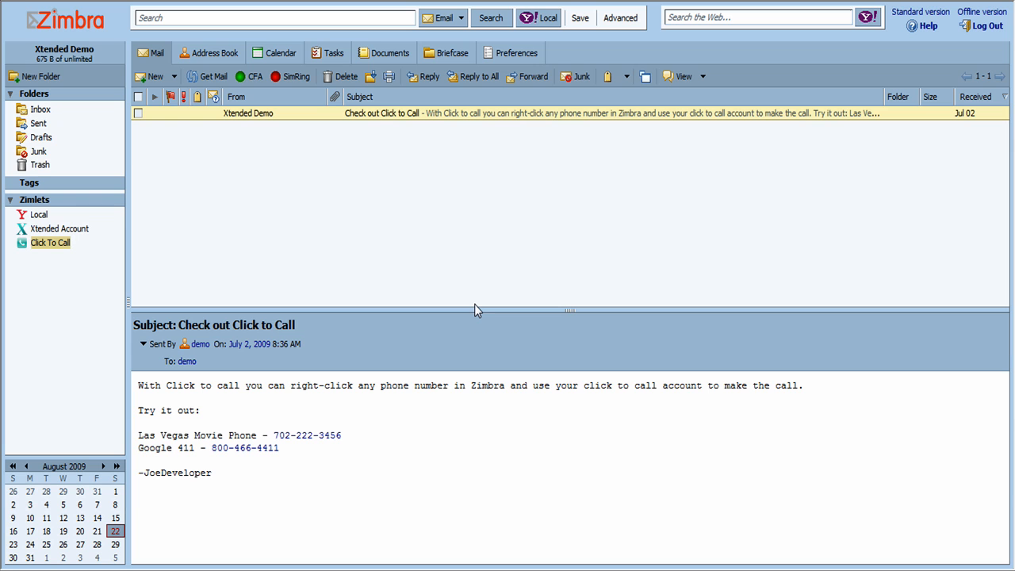
pyautogui.moveTo(379, 272)
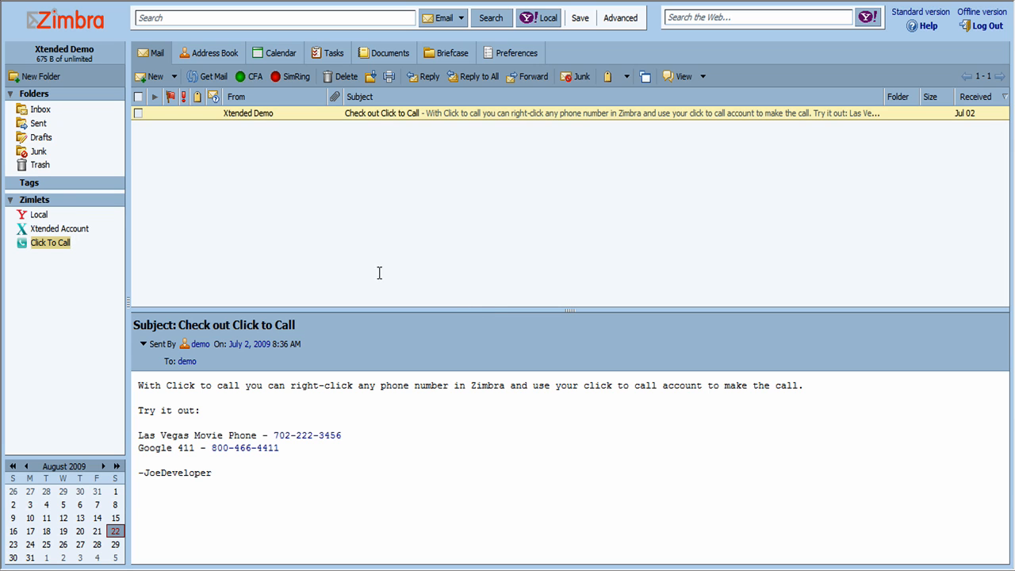
pyautogui.moveTo(355, 263)
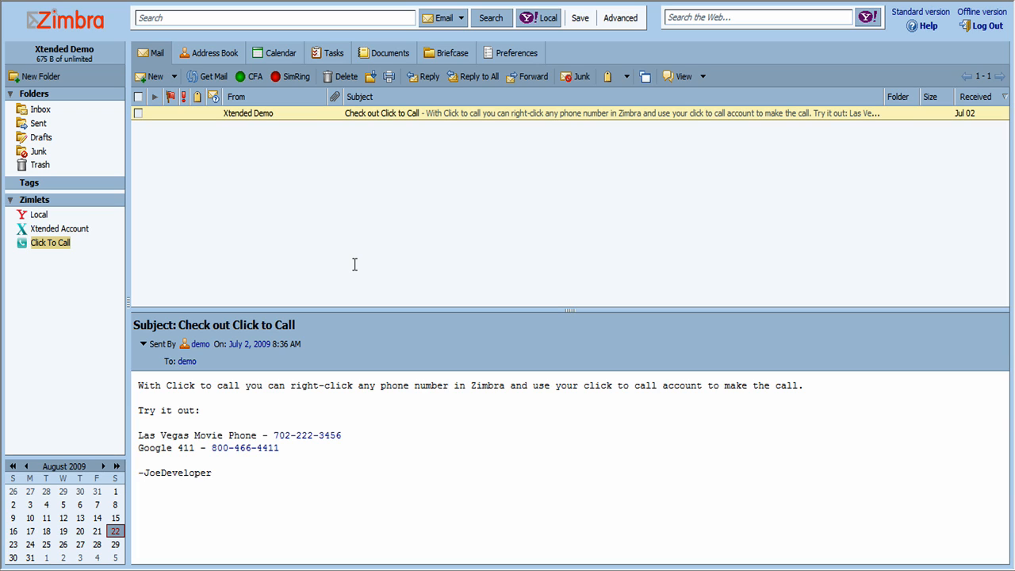
pyautogui.moveTo(276, 354)
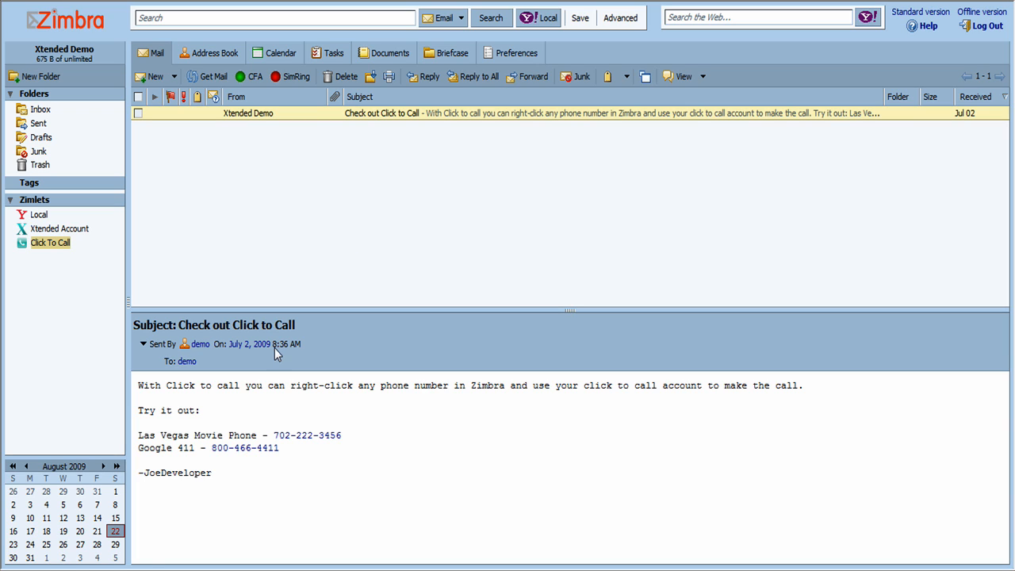